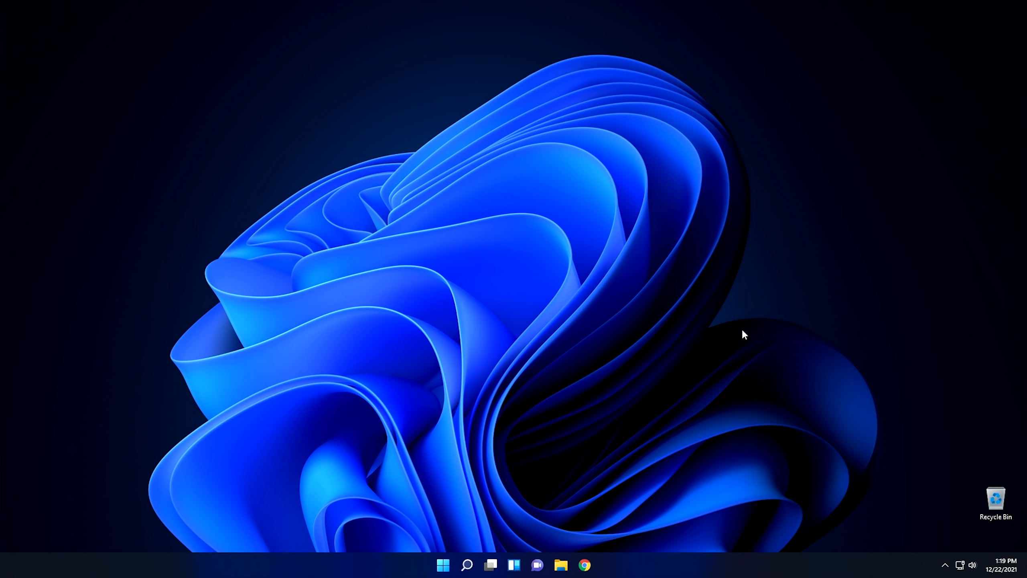
- Open File Explorer at Quick access, showing seven pinned folders and Super Secret Document
click(443, 564)
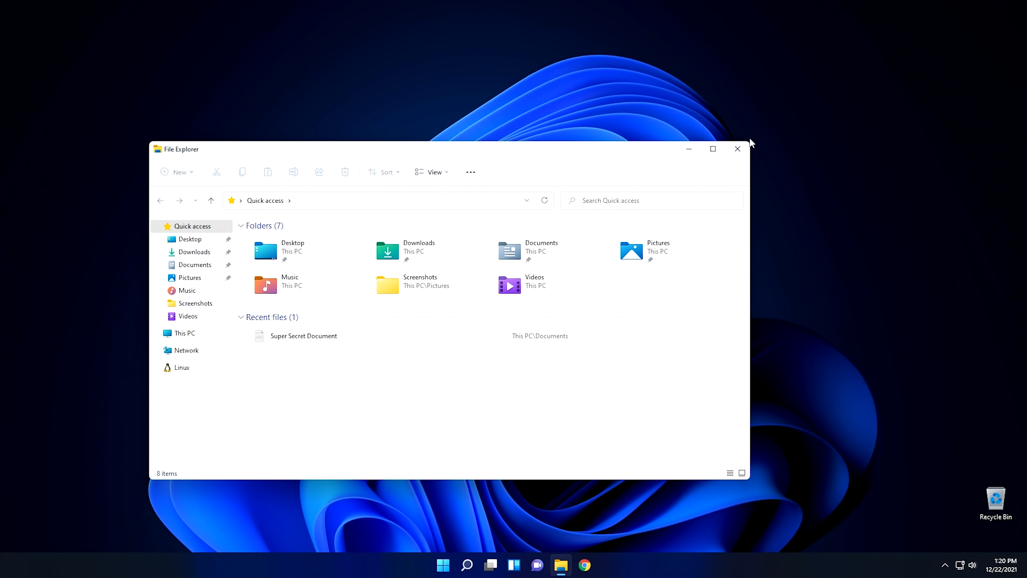
mouse_move(466, 564)
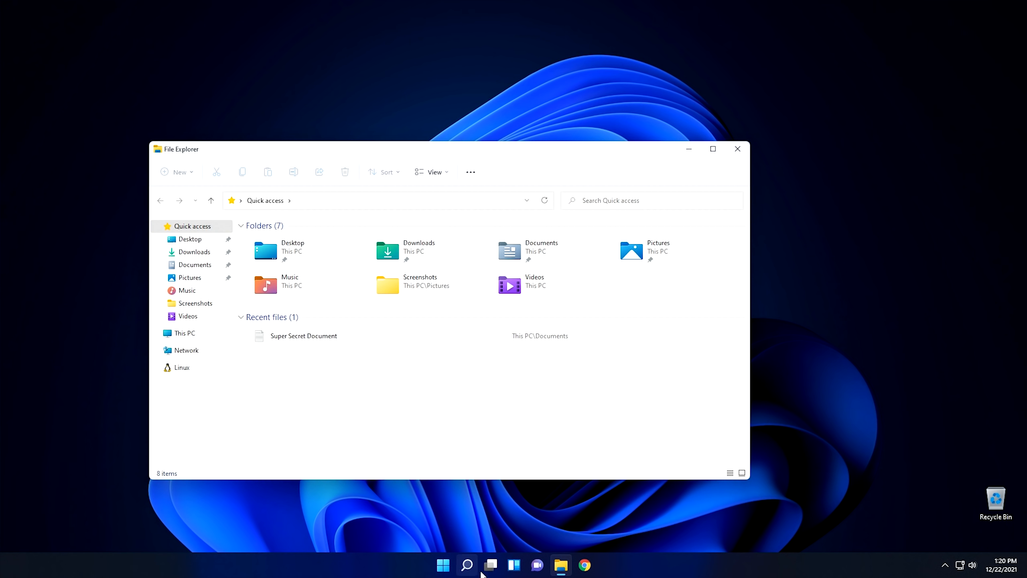
- Open and dismiss the Start menu twice, then open and dismiss the search panel
click(443, 565)
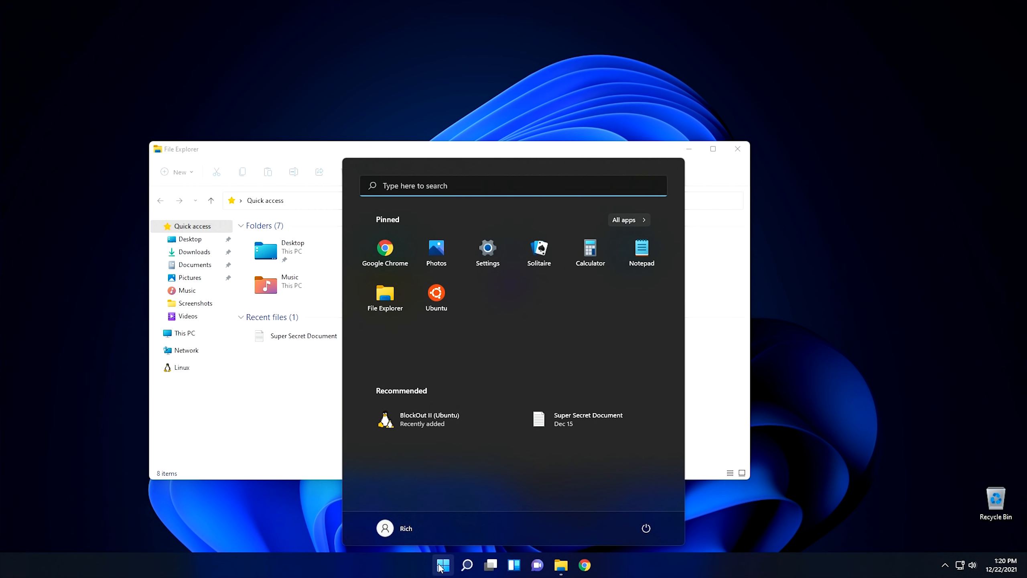
click(443, 564)
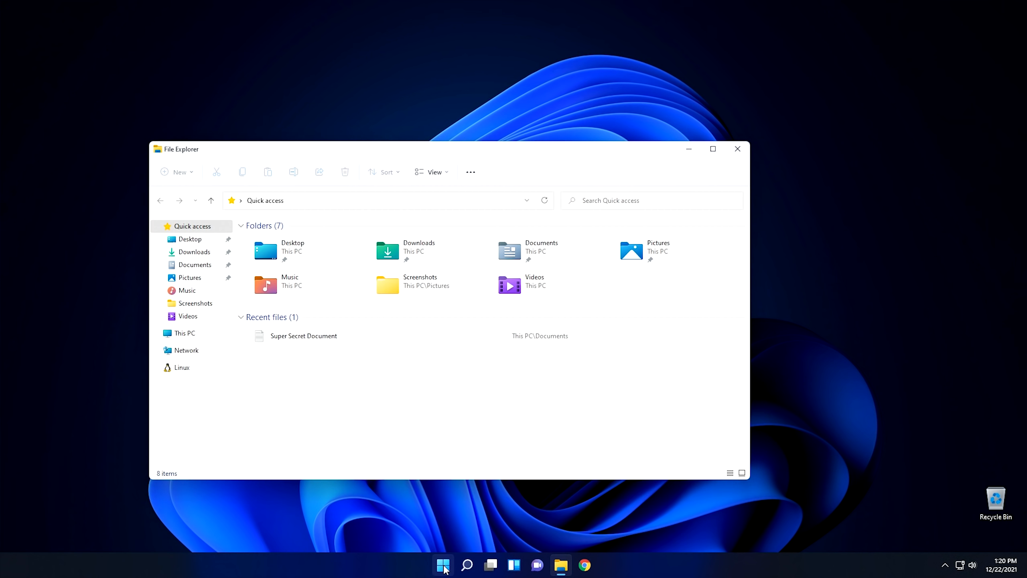
click(443, 565)
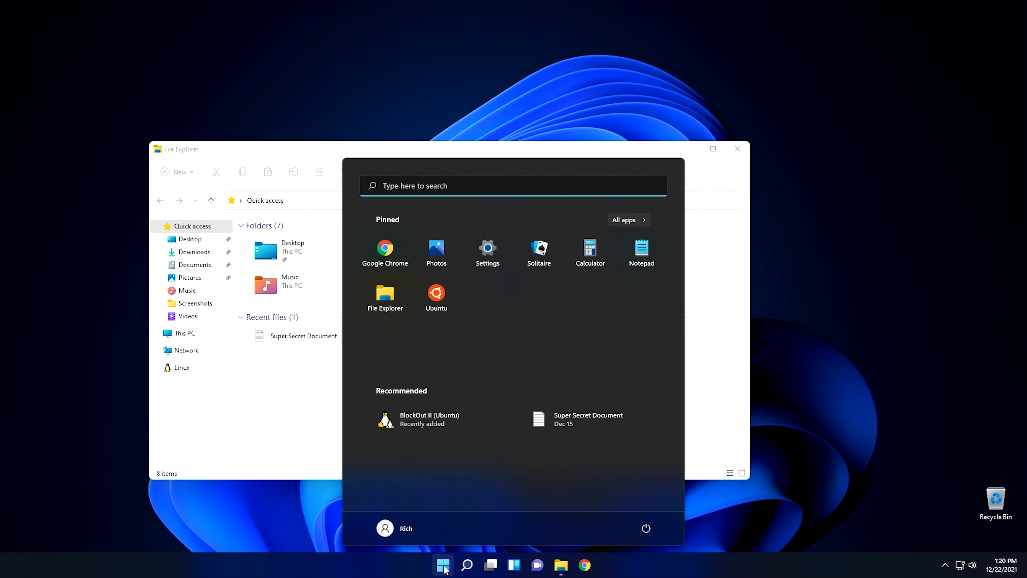
click(443, 564)
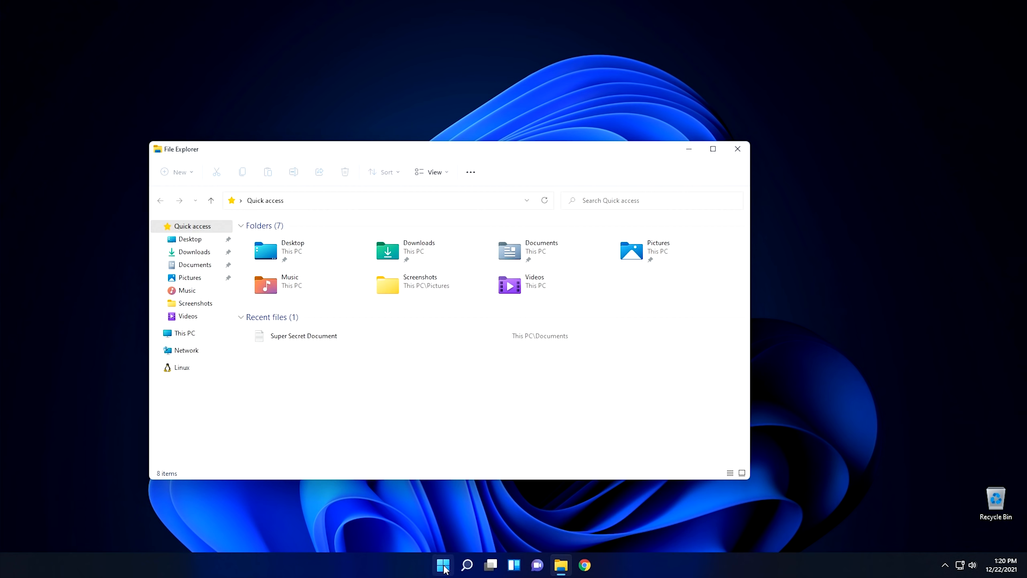
click(443, 564)
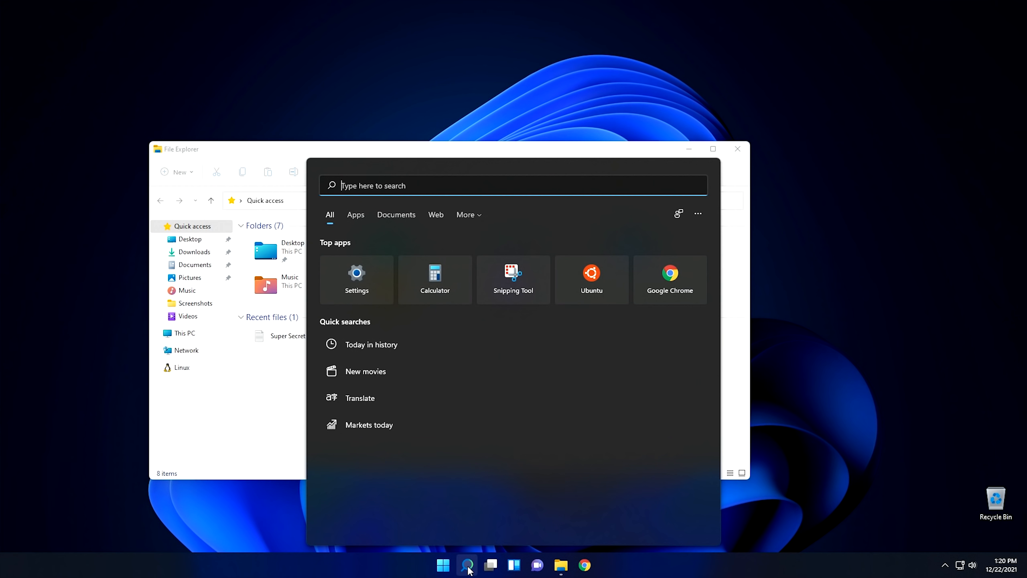
click(466, 564)
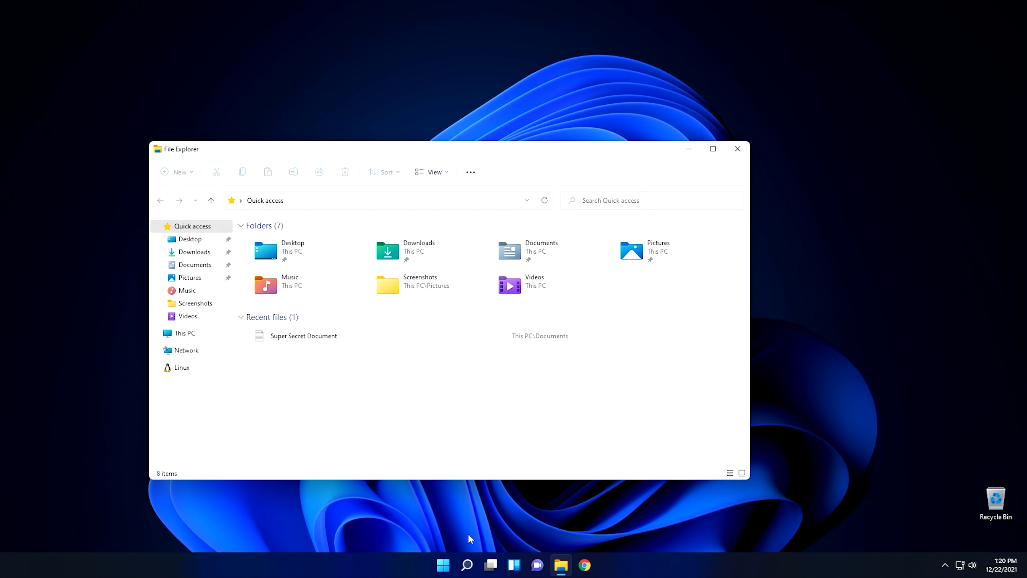
mouse_move(521, 441)
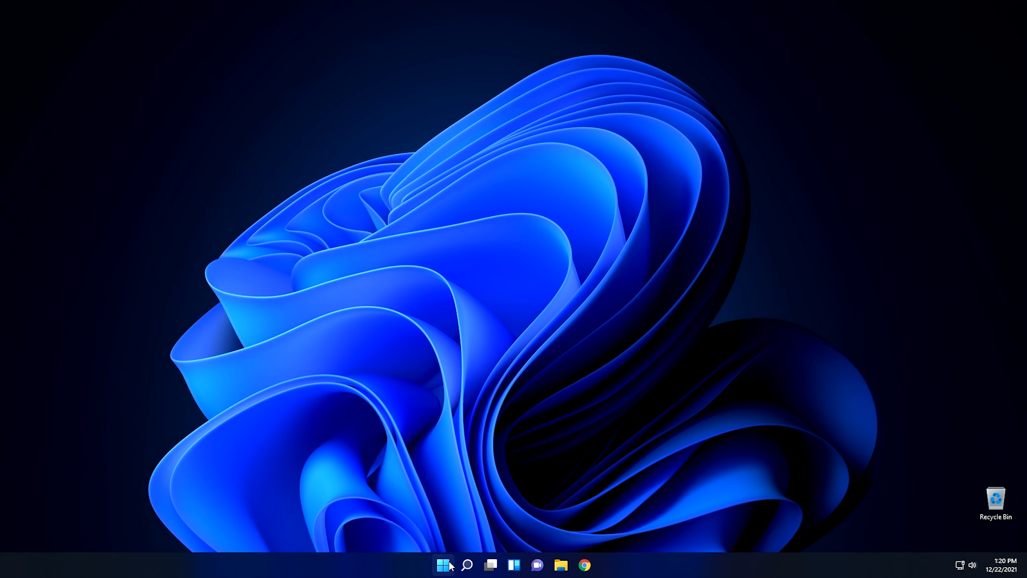
- Open the Start menu over the empty desktop, showing pinned apps and recommendations
click(444, 564)
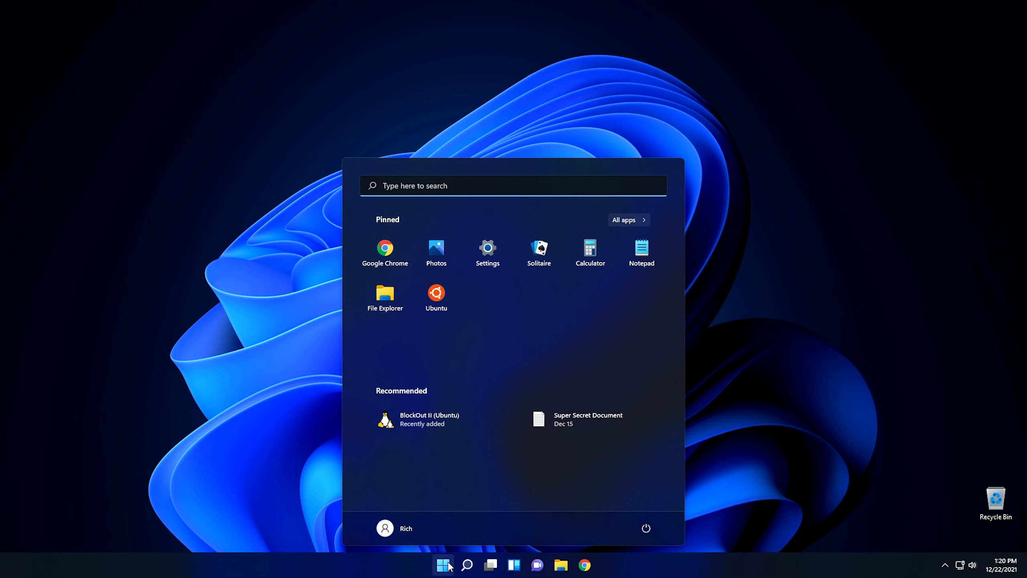
mouse_move(442, 564)
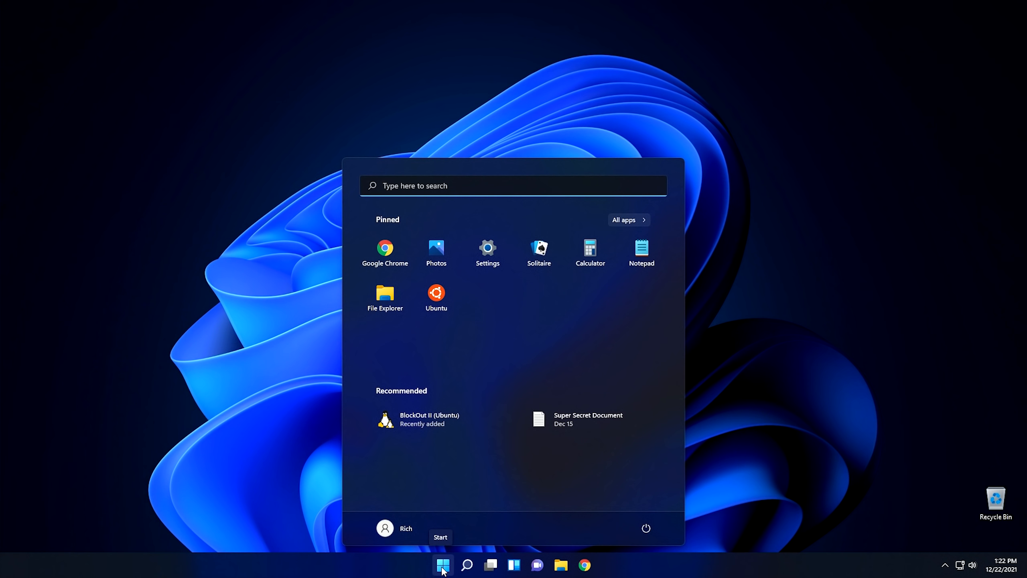
mouse_move(537, 318)
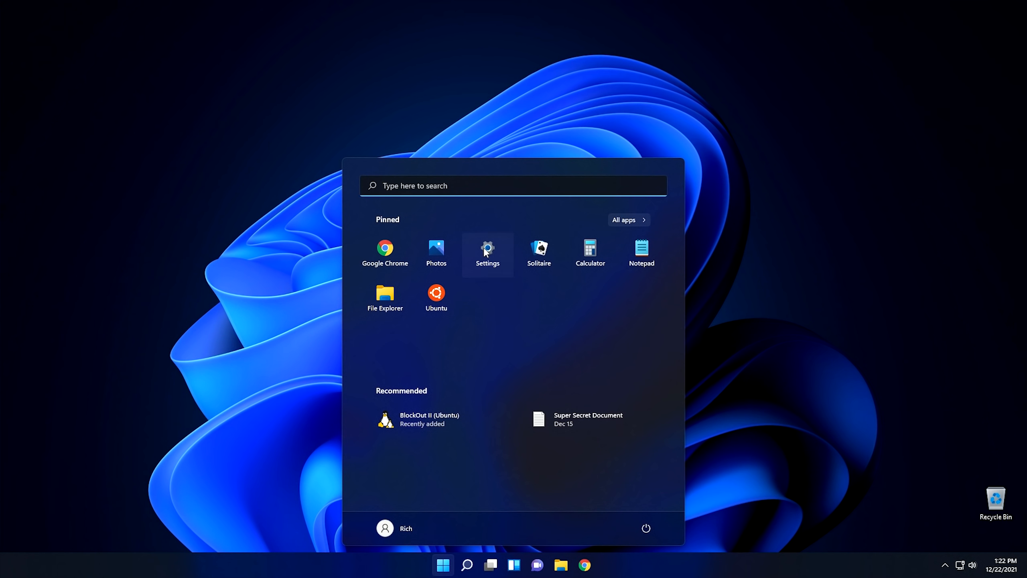
- Launch Settings from the pinned apps and scroll down the System categories
click(487, 252)
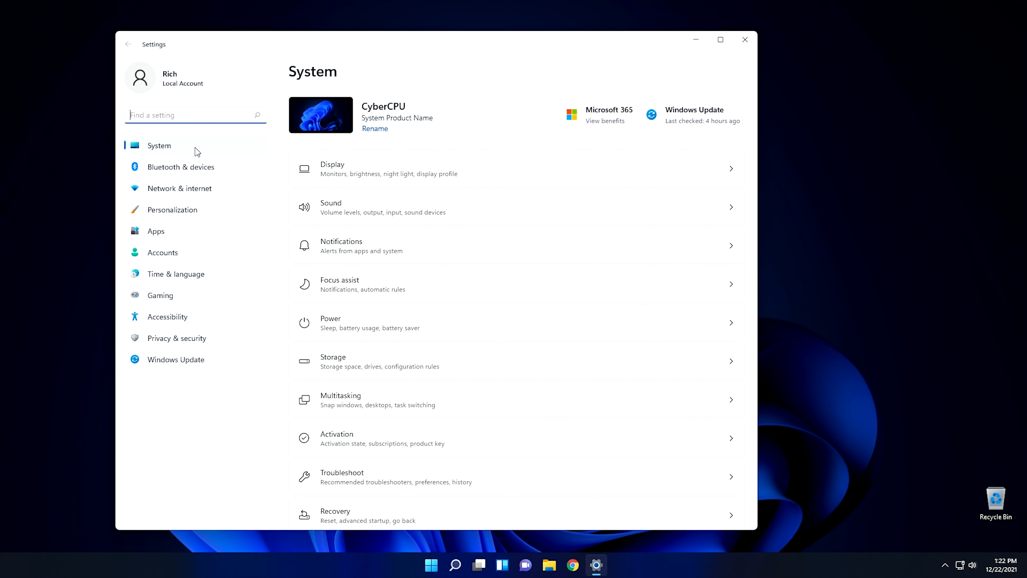
mouse_move(193, 153)
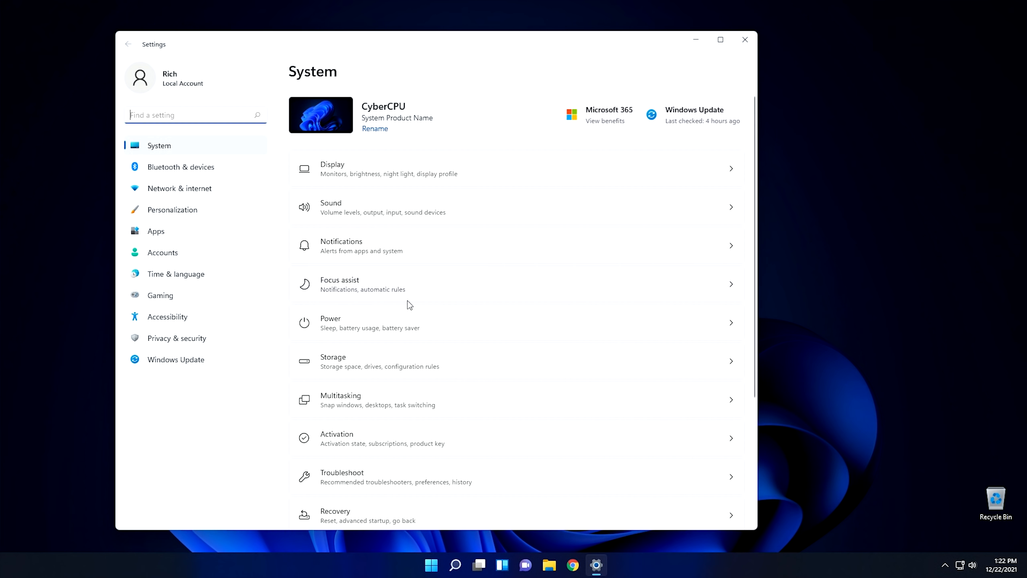
mouse_move(284, 211)
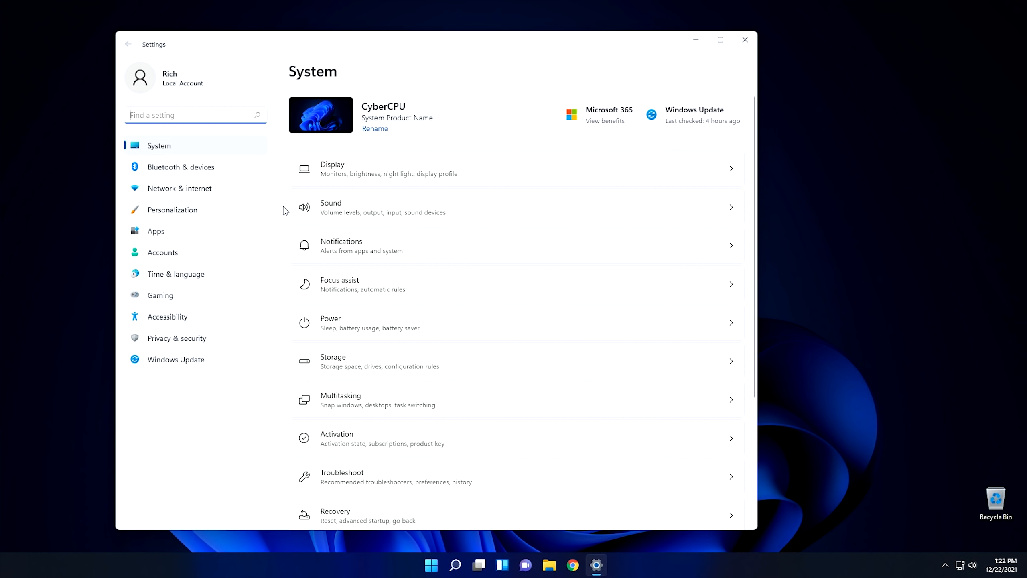
scroll(down, 3)
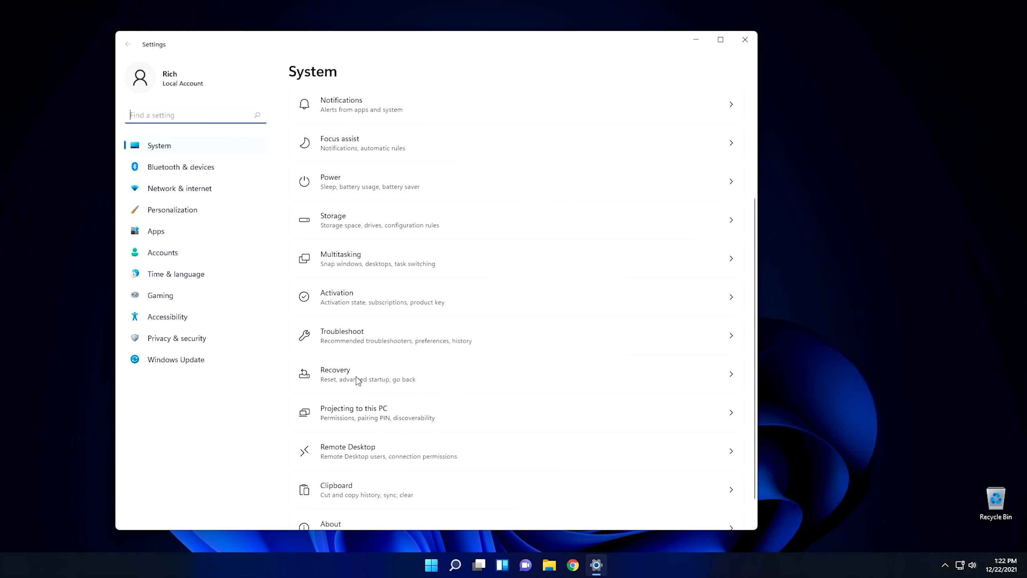
- Check Storage showing 44 GB used on drive C, then close Settings
click(332, 219)
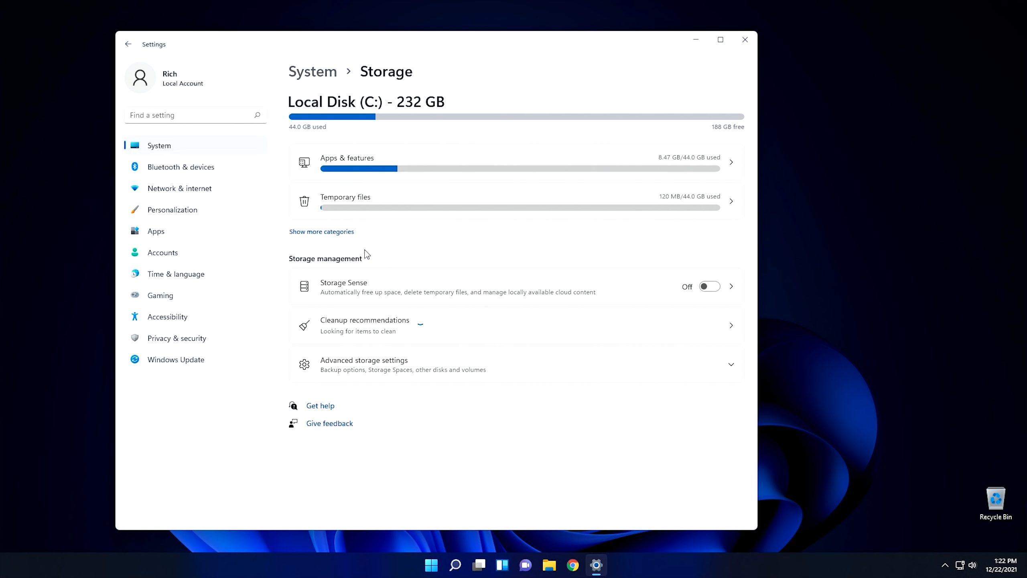
mouse_move(188, 347)
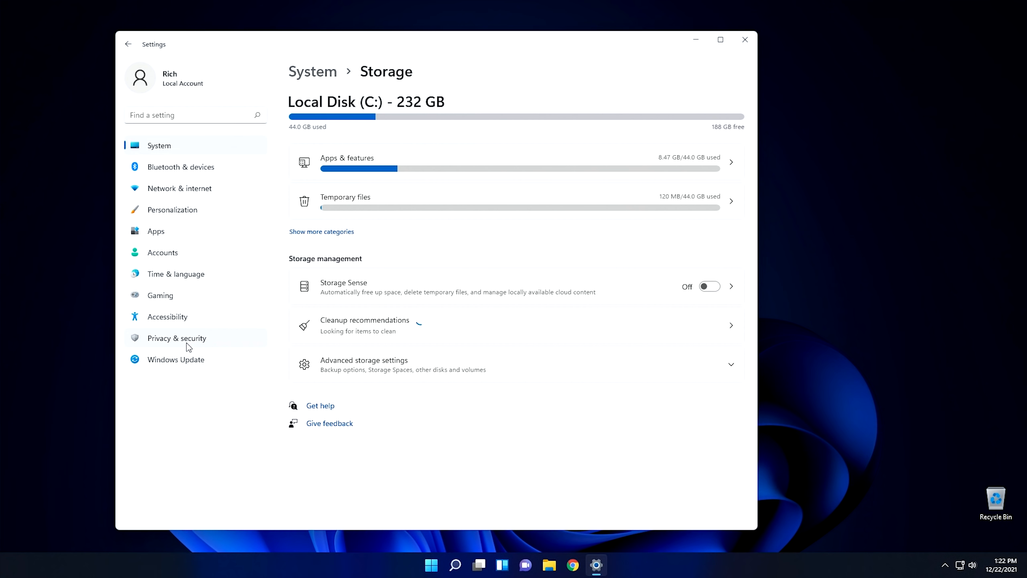
click(177, 338)
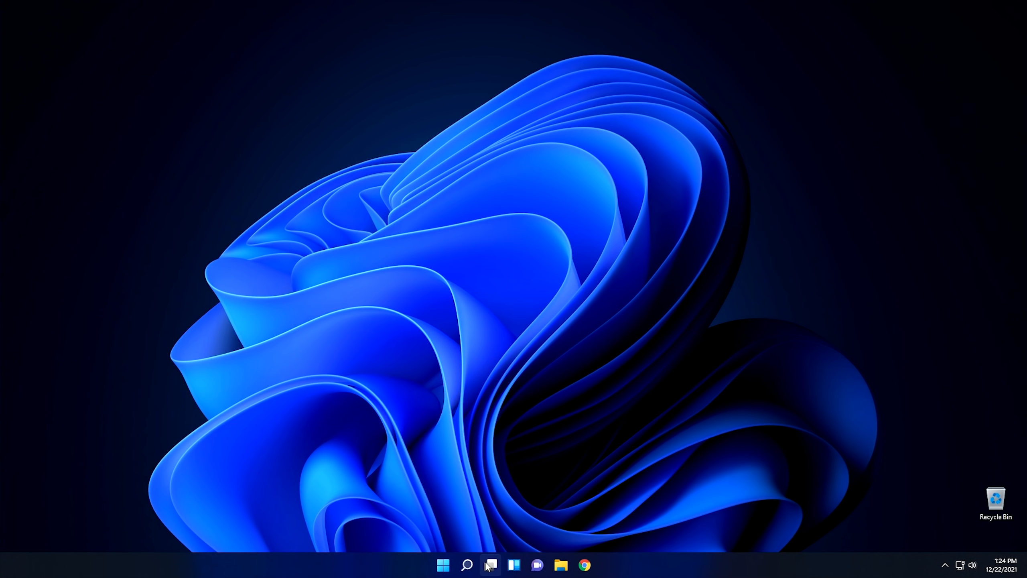
- Switch to Desktop 2 through the virtual desktop overview
click(489, 565)
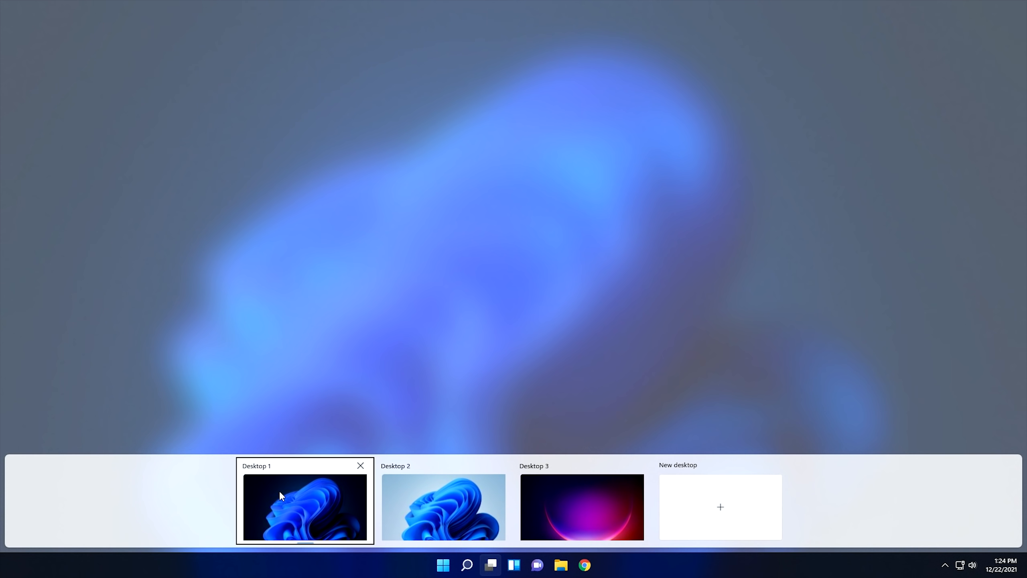
mouse_move(443, 506)
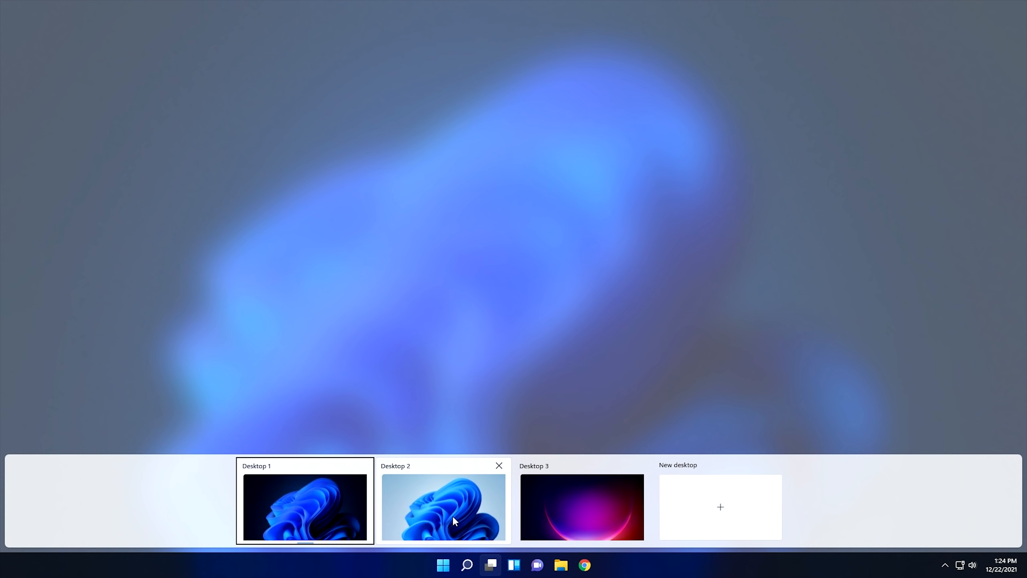
click(444, 507)
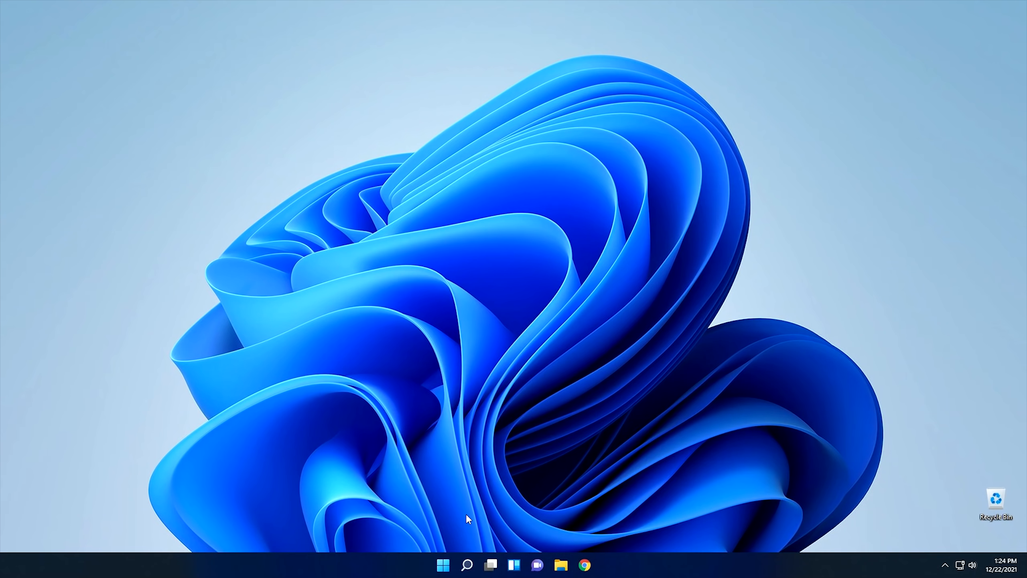
mouse_move(490, 565)
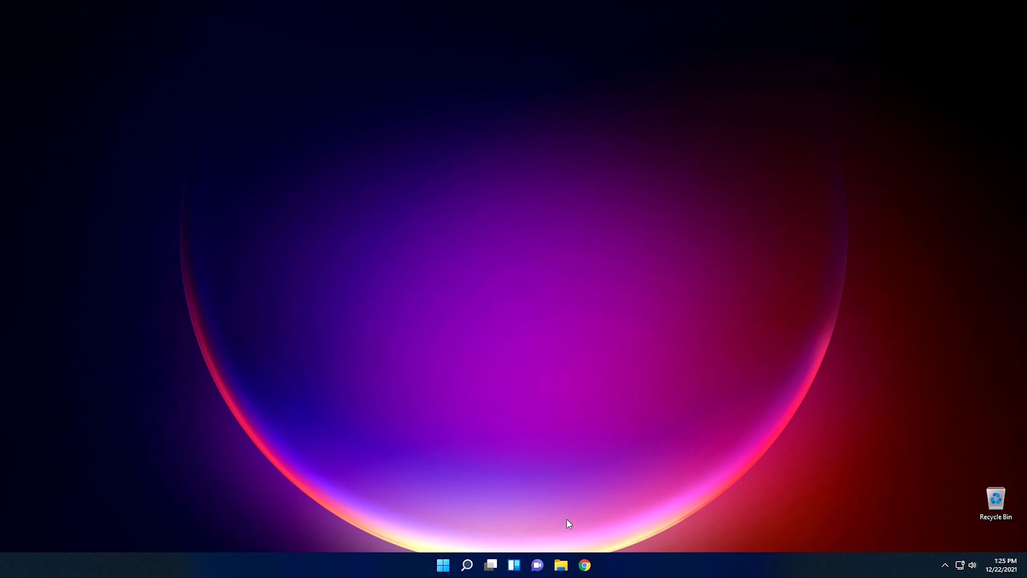
click(490, 565)
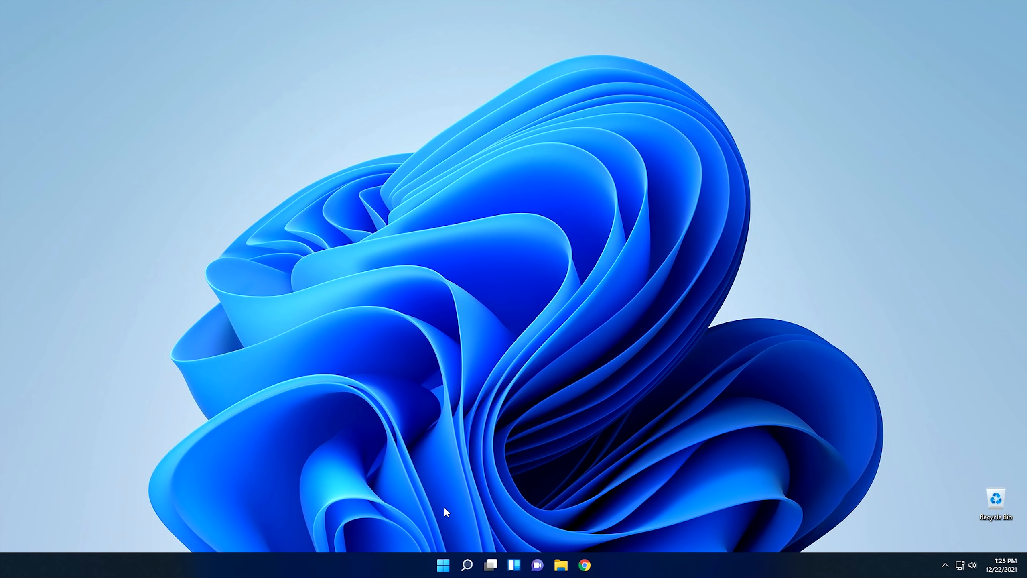
mouse_move(492, 526)
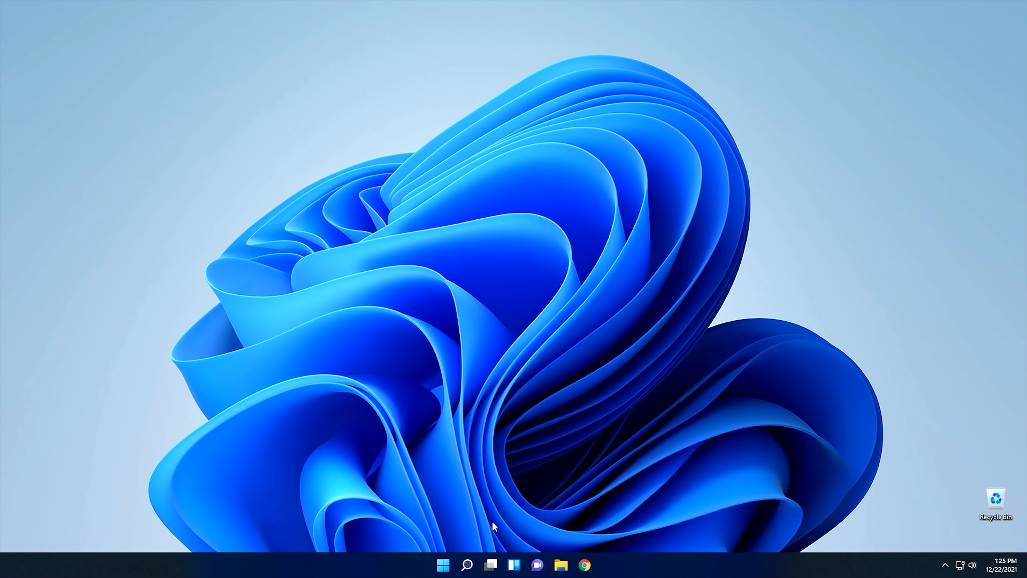
- Return to Desktop 1 with its dark blue bloom wallpaper
click(514, 565)
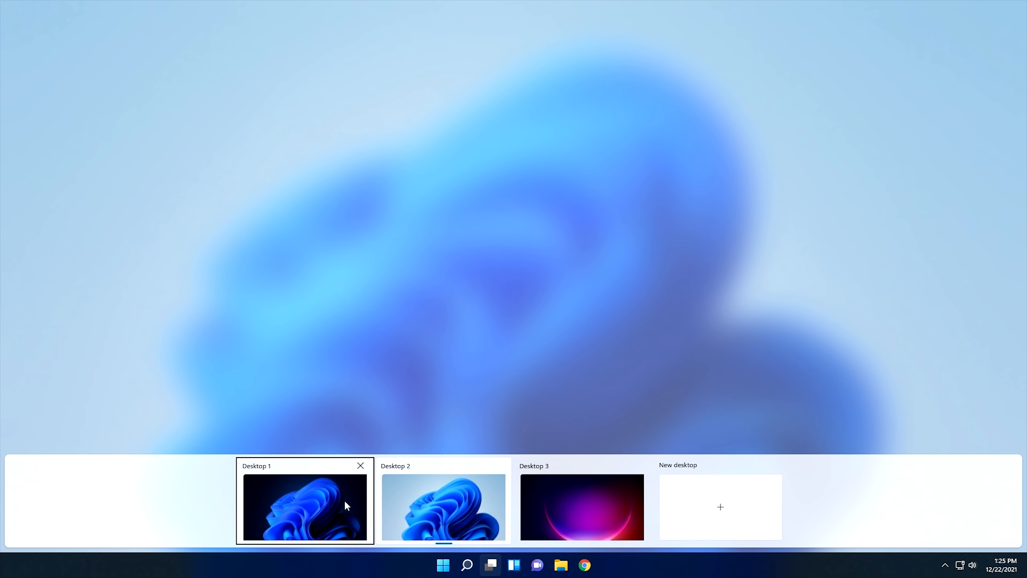
click(305, 507)
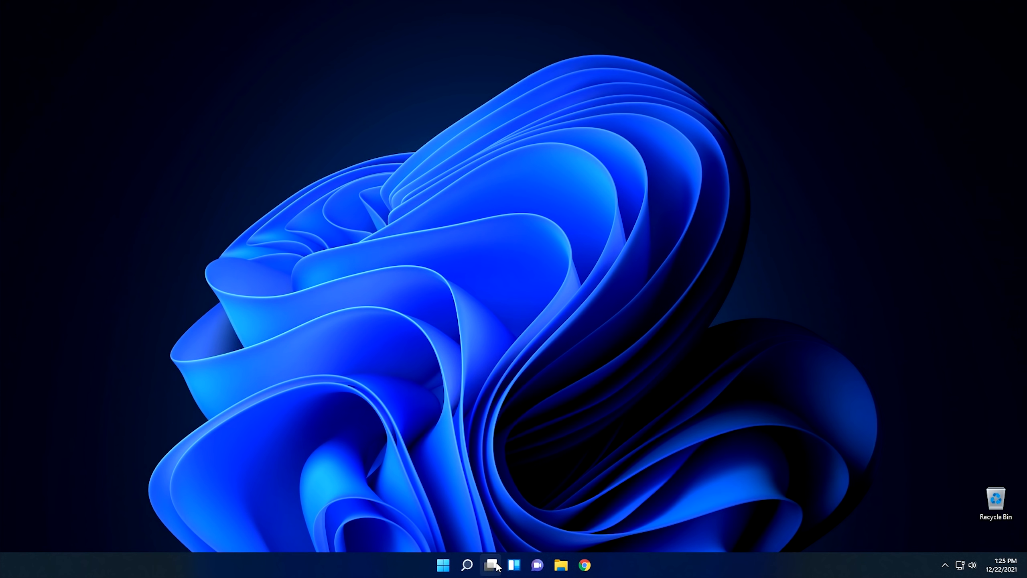
click(490, 565)
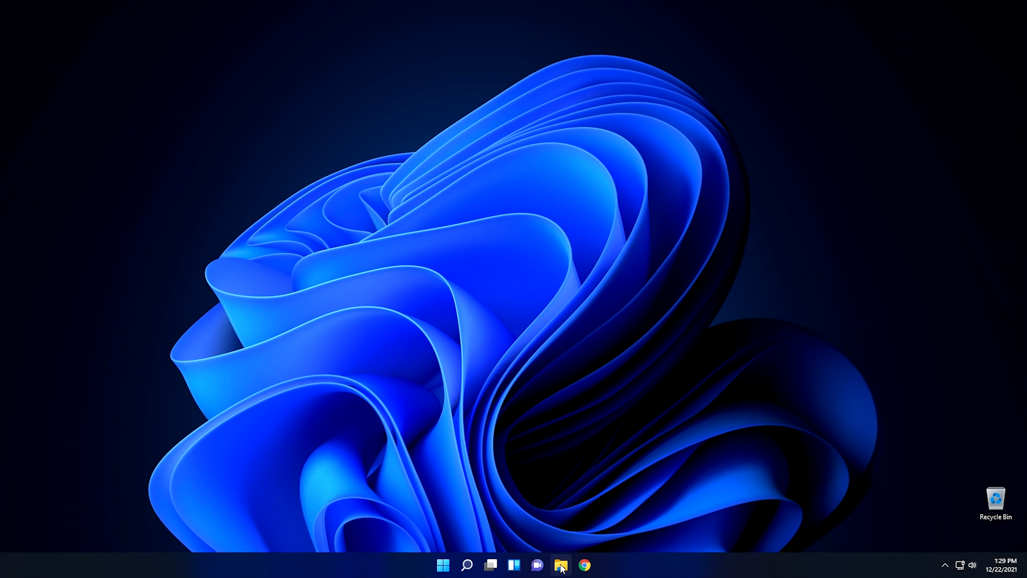
- Browse from This PC to C:\Windows\System32, listing 4,714 items
click(560, 564)
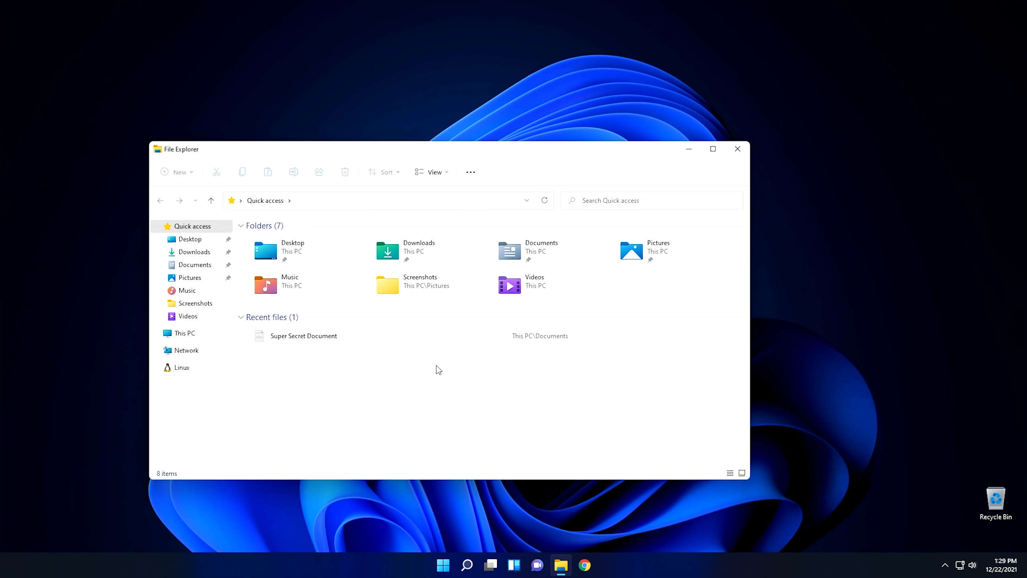
click(185, 332)
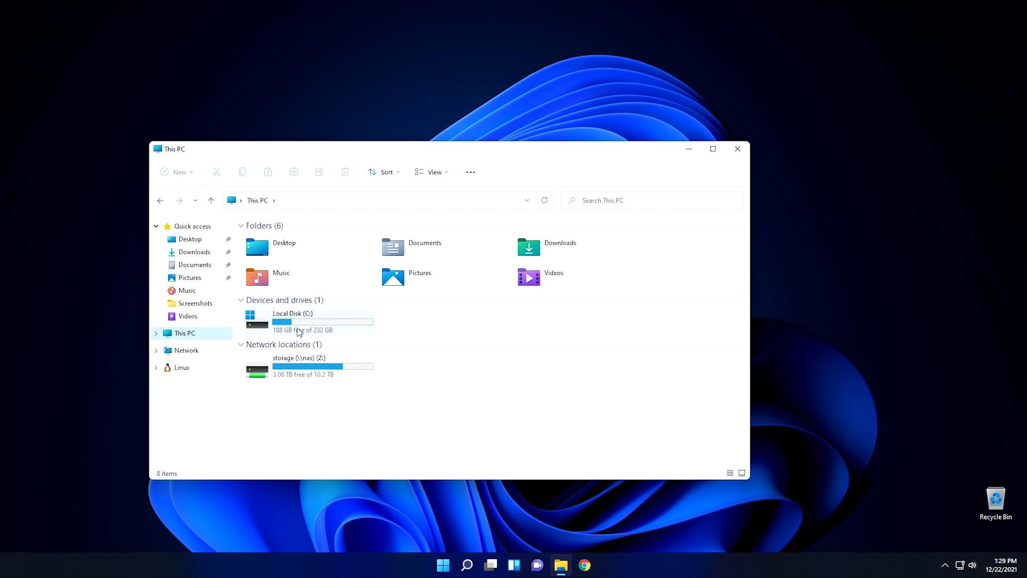
double_click(292, 321)
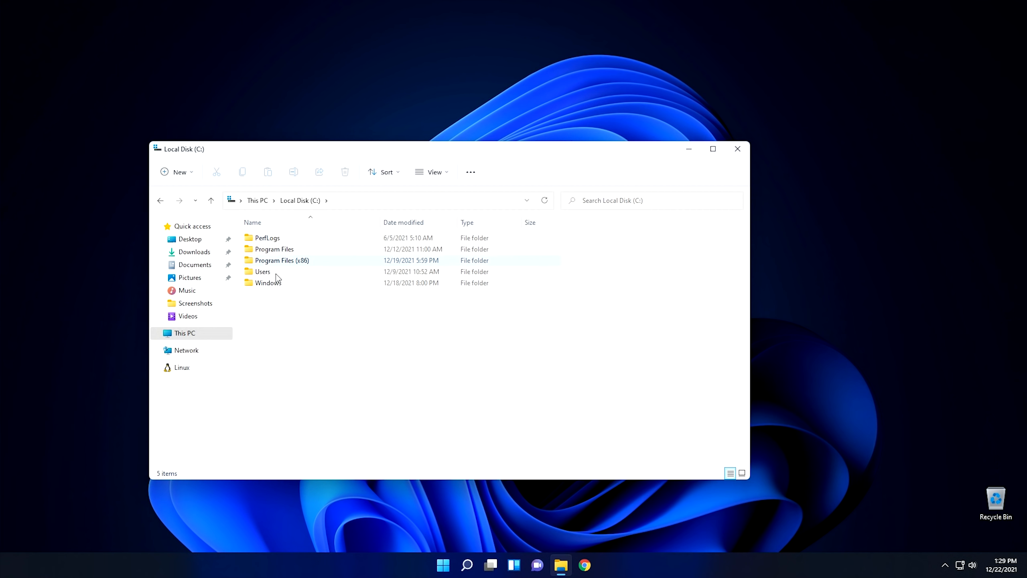
double_click(267, 283)
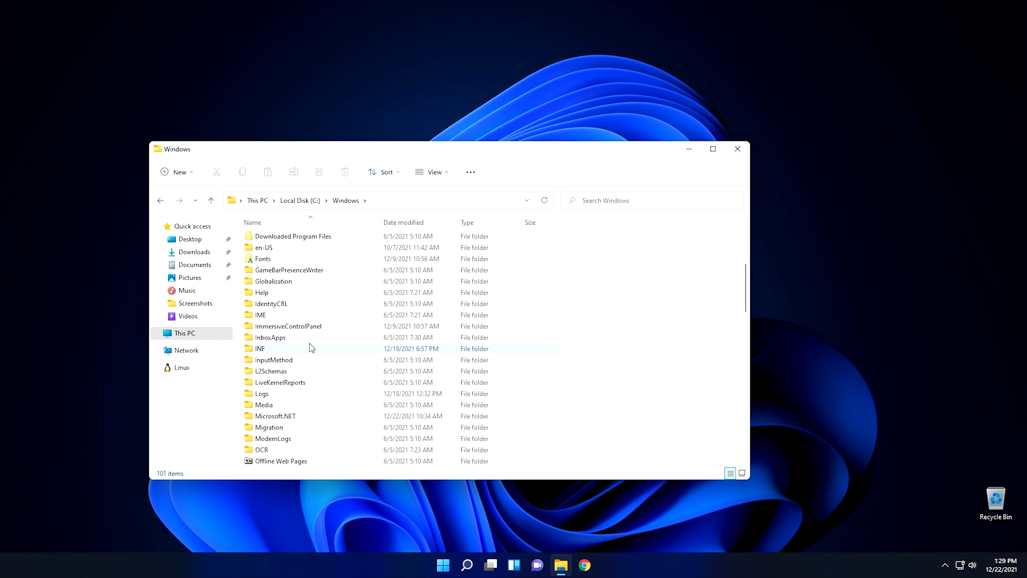
scroll(down, 3)
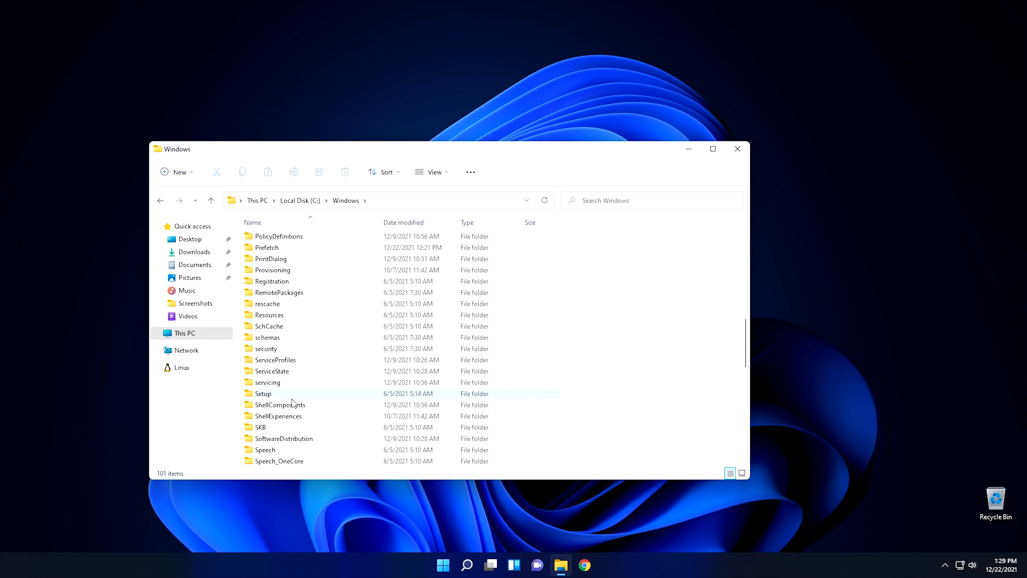
scroll(down, 3)
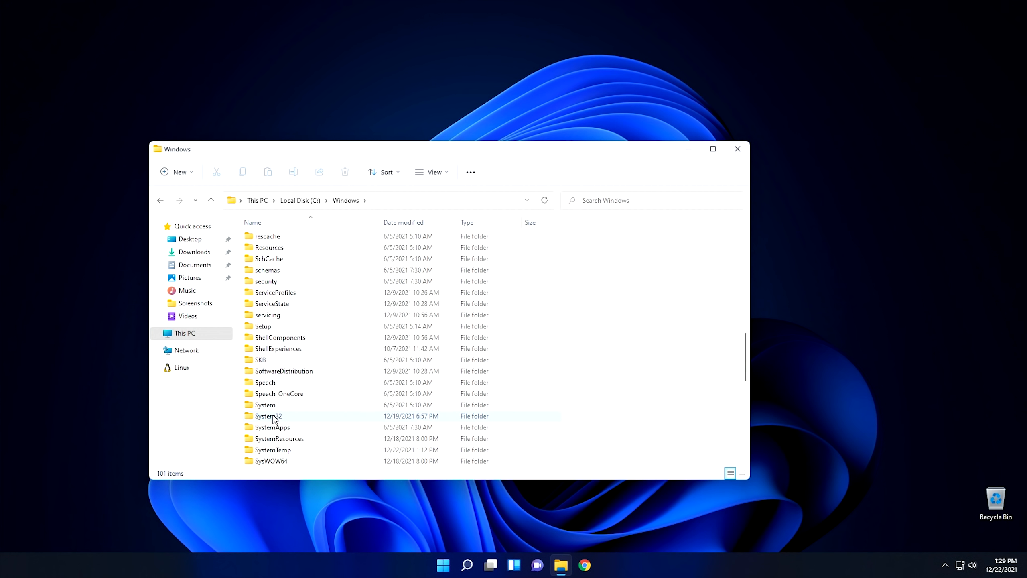
double_click(268, 415)
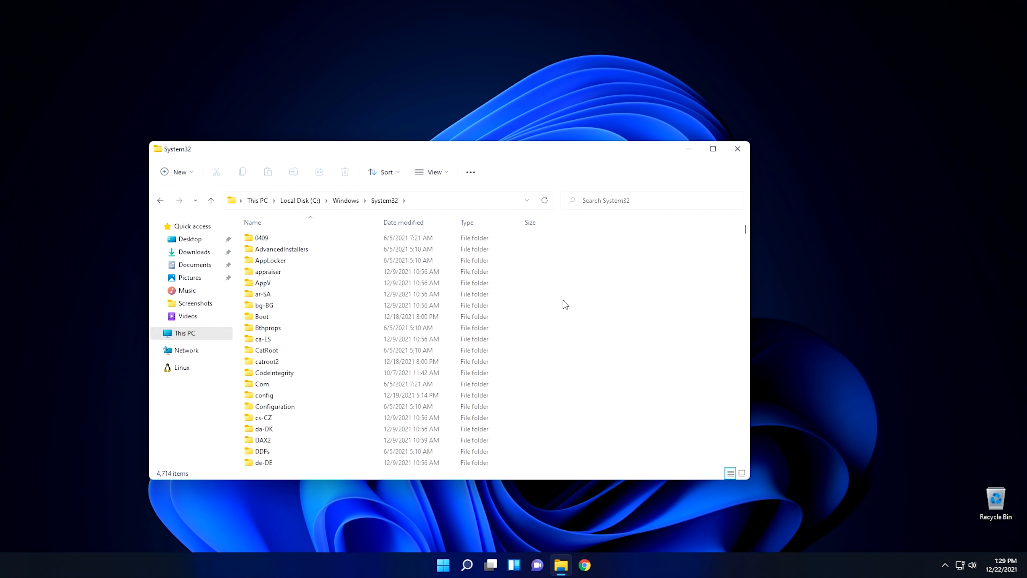
mouse_move(639, 377)
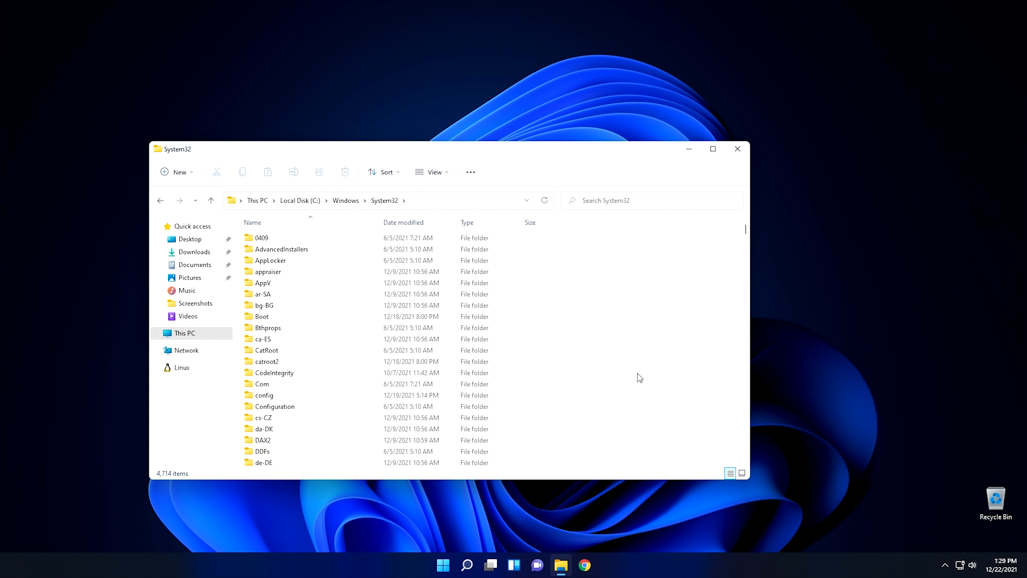
mouse_move(594, 317)
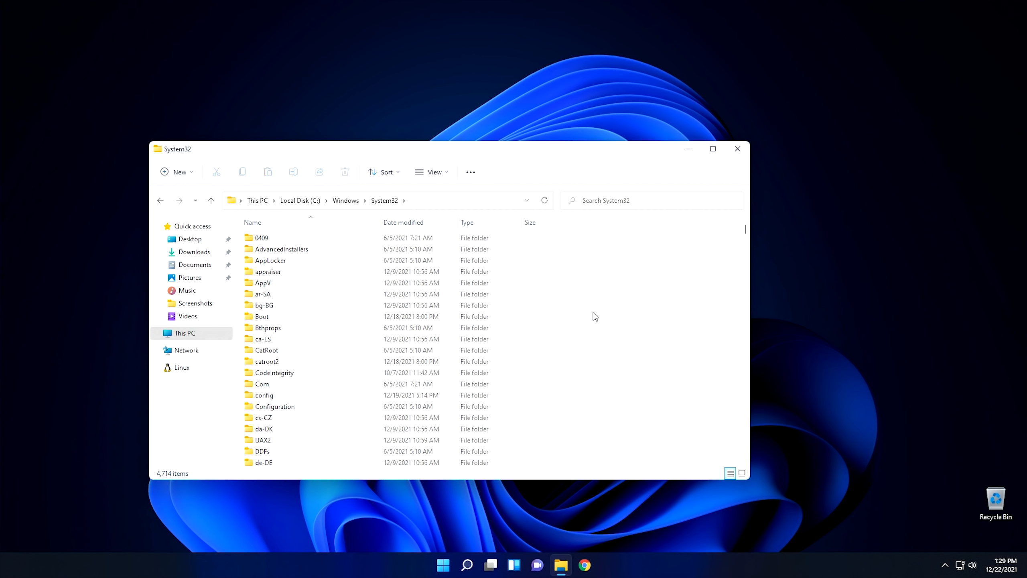
- Open a PowerShell terminal in System32 from the folder context menu and reposition it
right_click(593, 316)
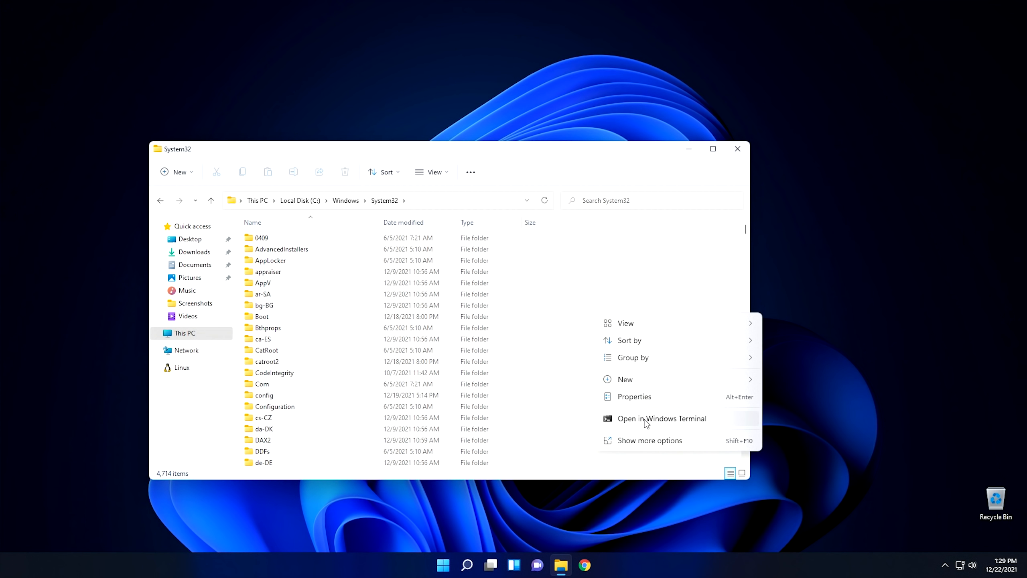
click(660, 418)
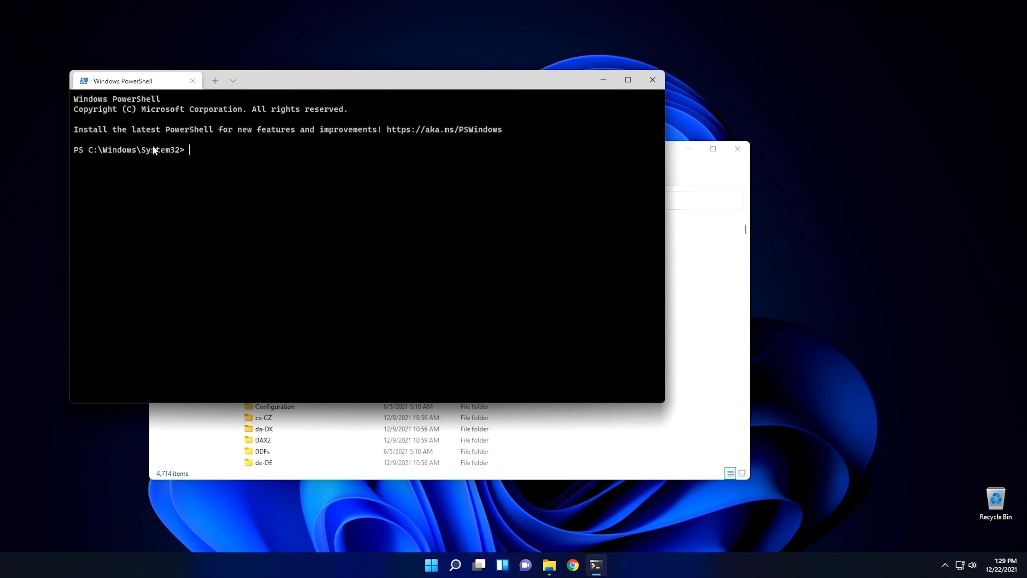
mouse_move(197, 157)
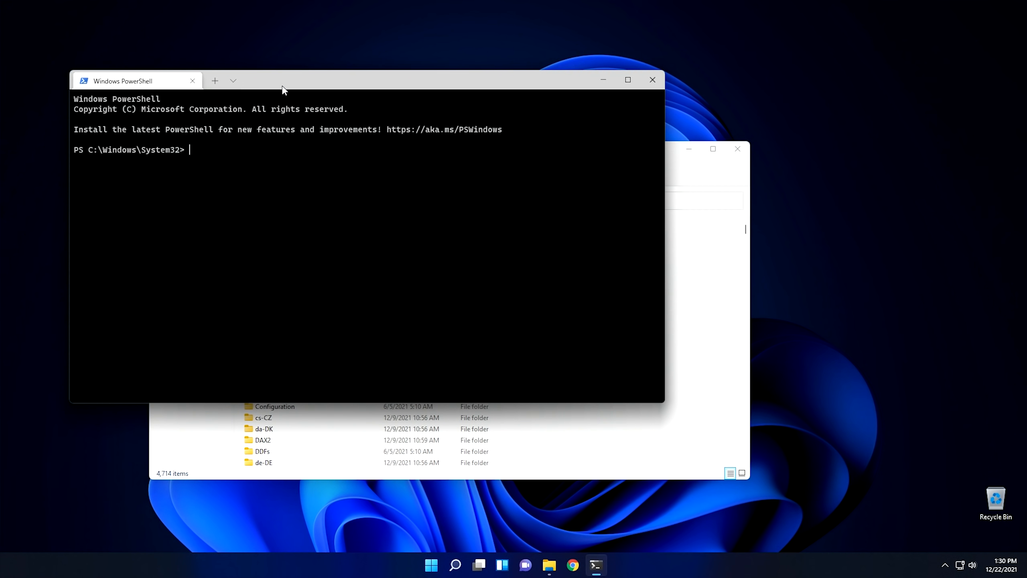
drag(283, 90, 302, 124)
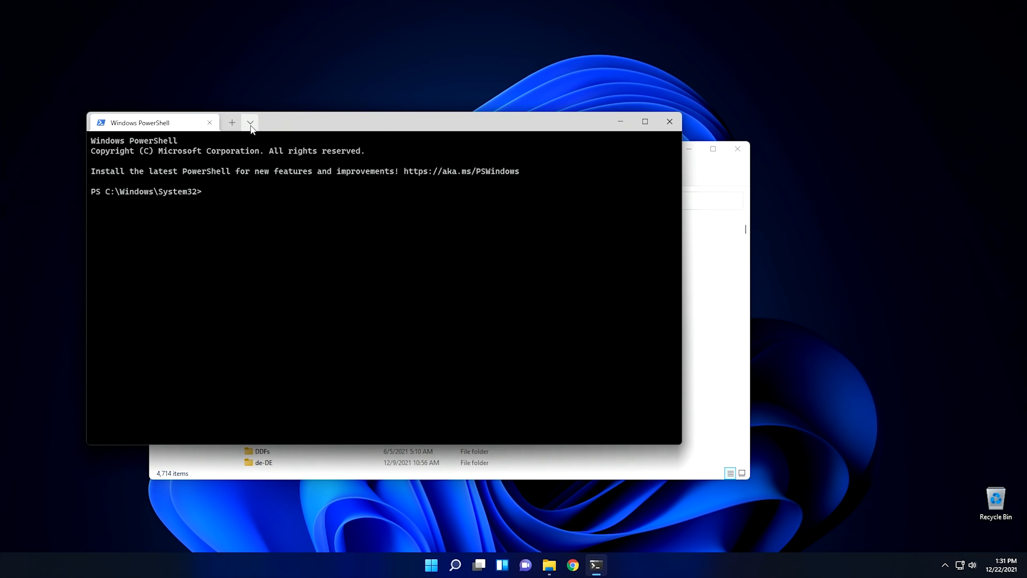
- Add a Command Prompt tab from the terminal profiles dropdown
click(249, 122)
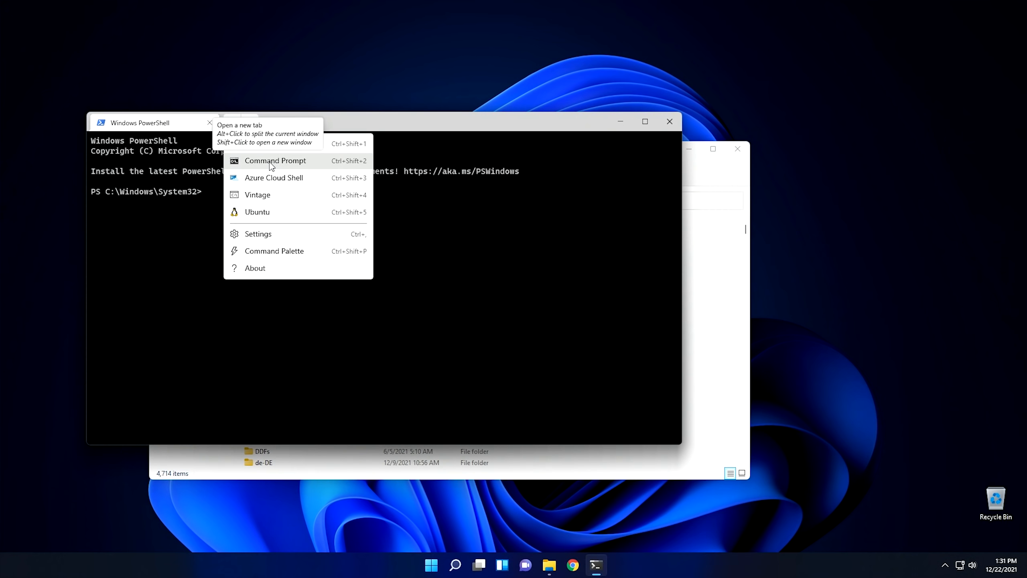
click(274, 161)
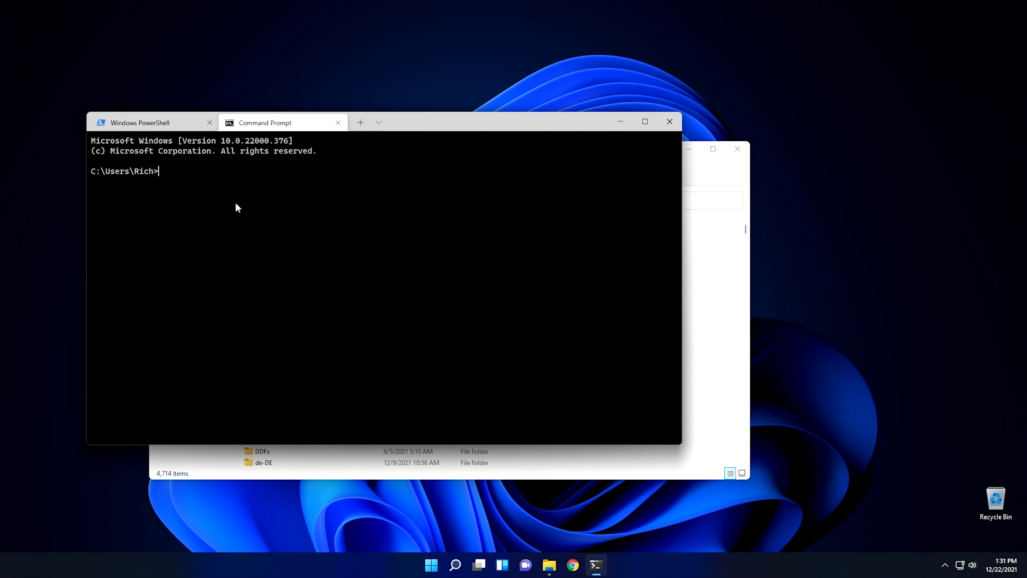
mouse_move(378, 123)
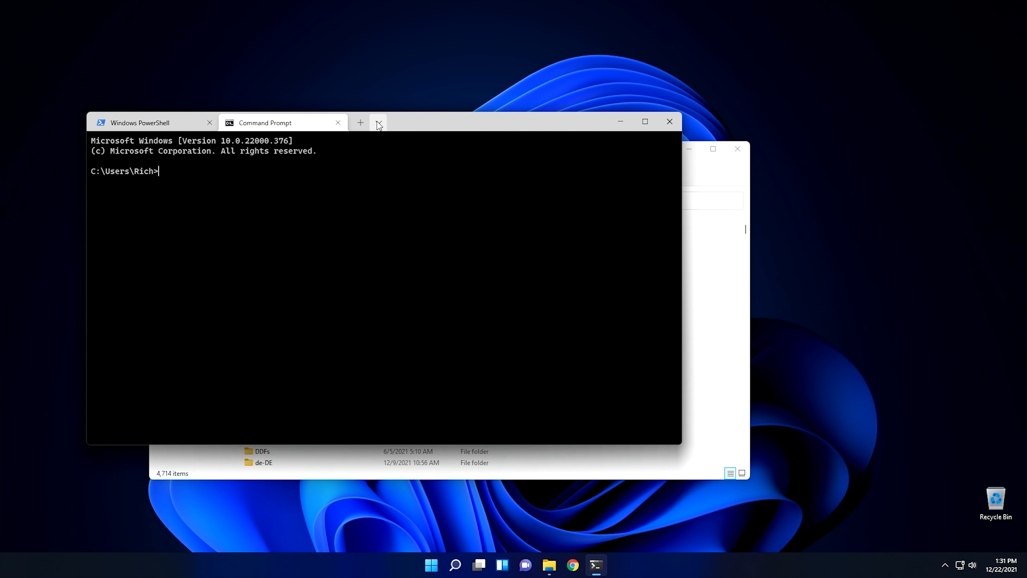
click(378, 122)
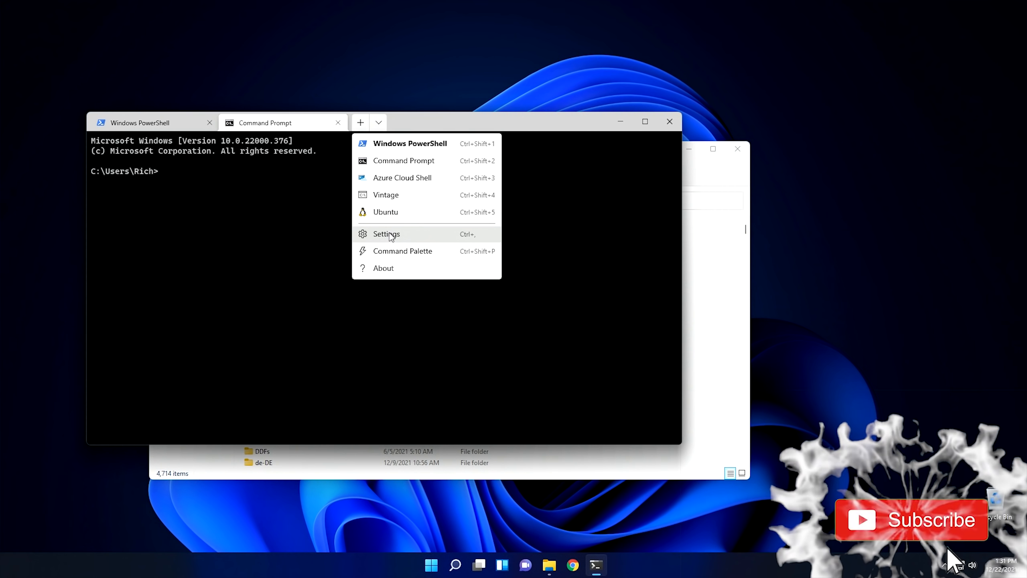
- Review the Vintage profile's appearance settings, from colour scheme down to cursor shape
click(385, 234)
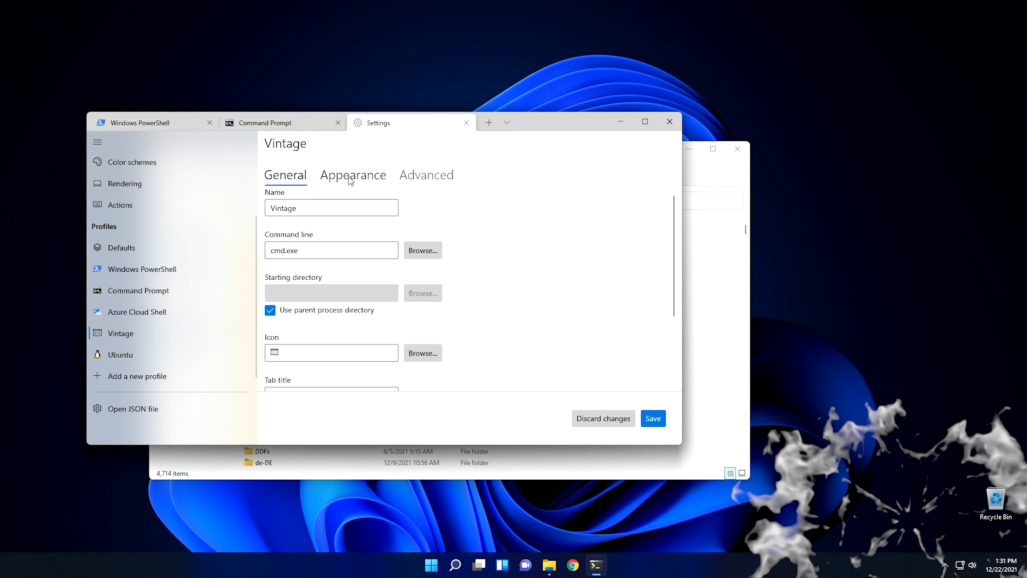
mouse_move(354, 181)
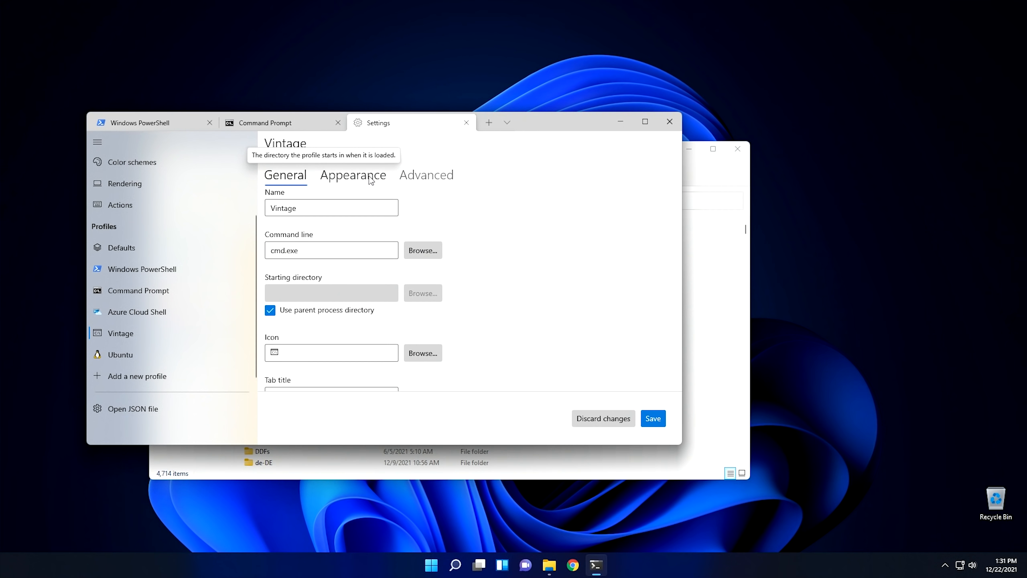
click(352, 175)
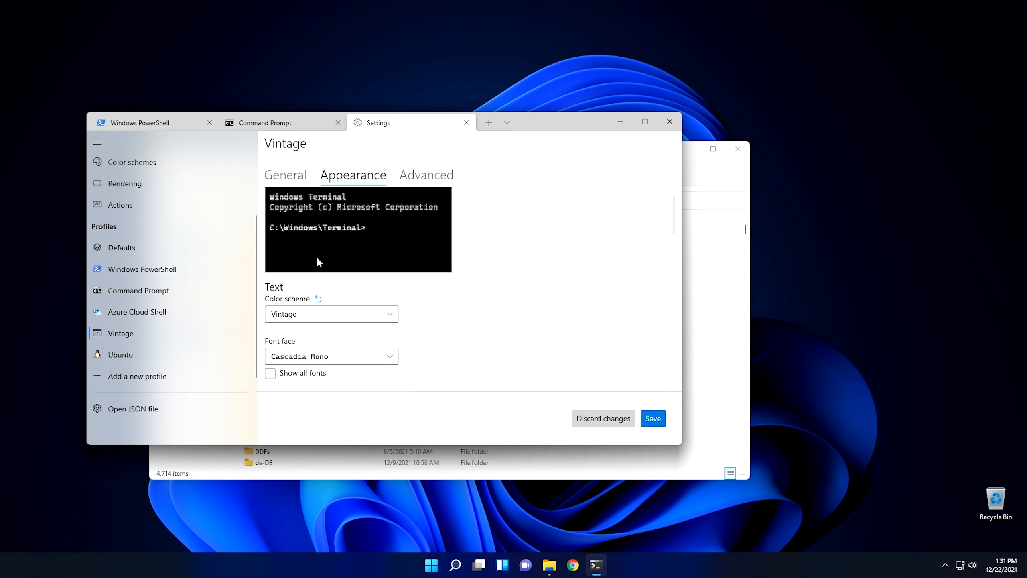
mouse_move(331, 313)
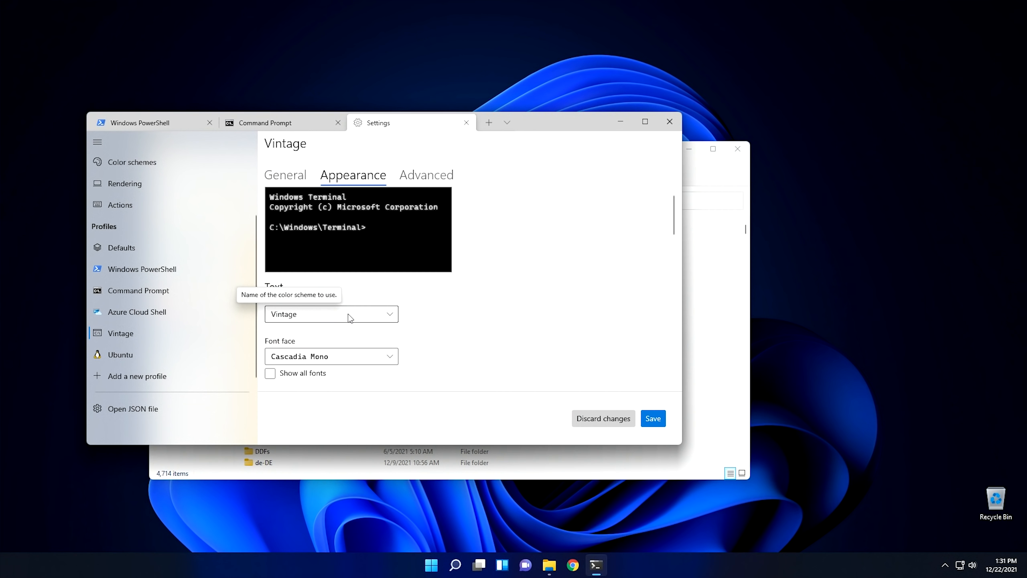
scroll(down, 3)
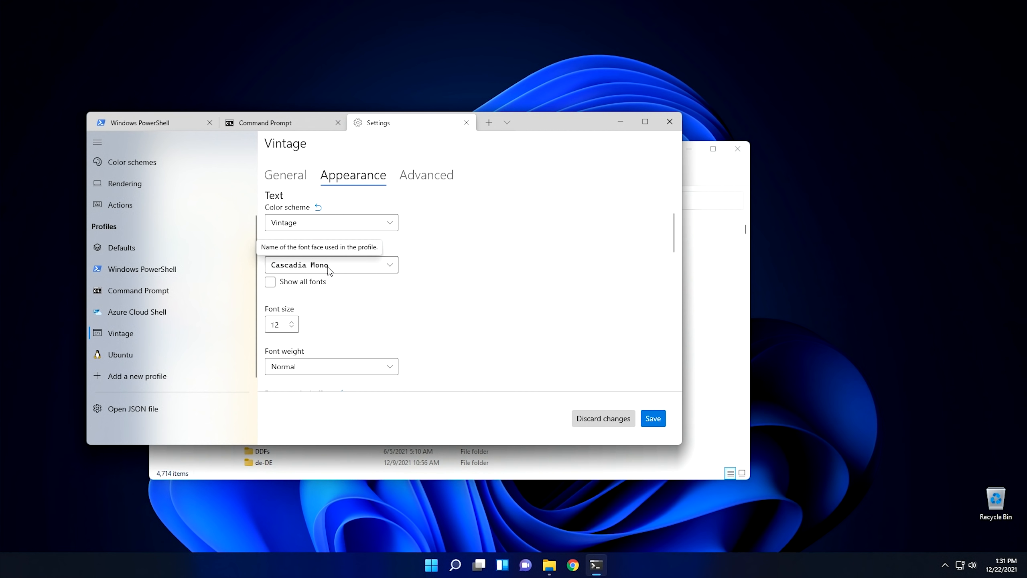
mouse_move(305, 324)
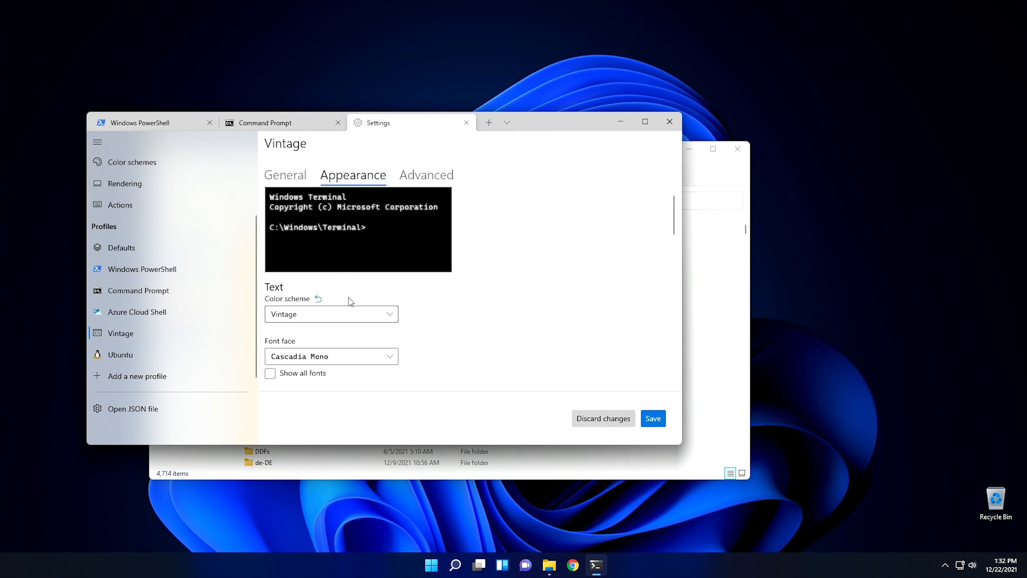
mouse_move(403, 276)
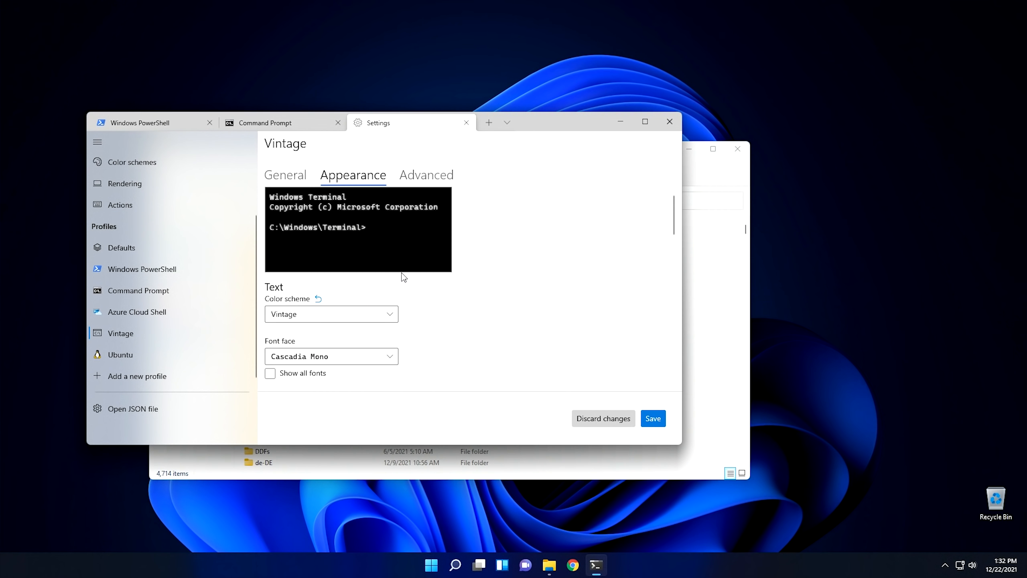
scroll(down, 3)
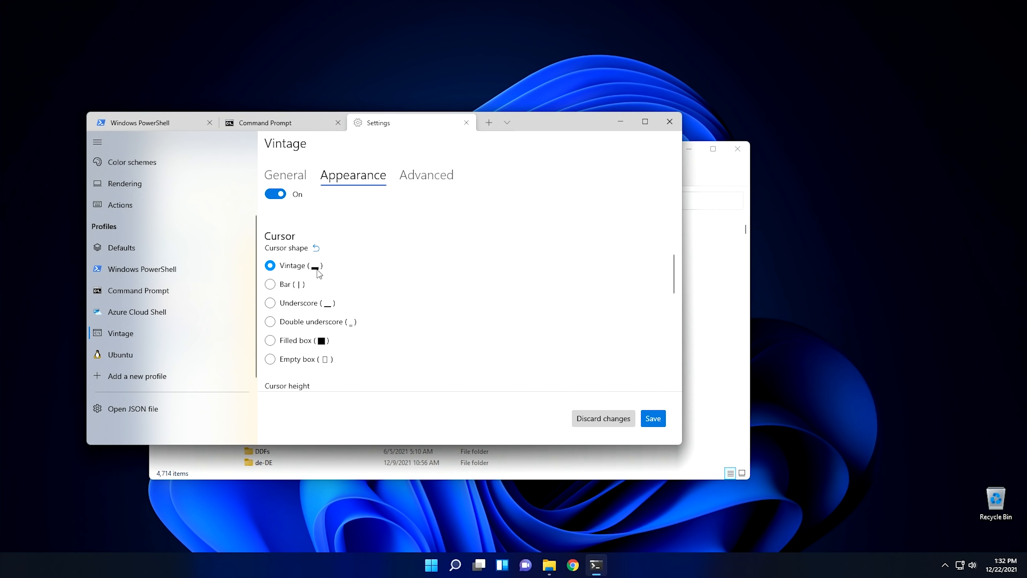
mouse_move(375, 238)
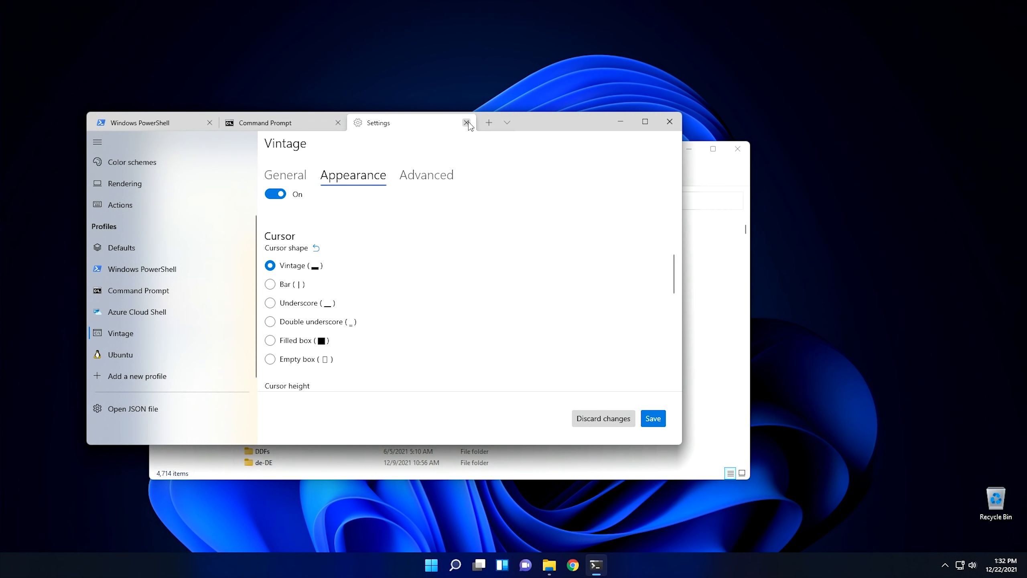
- Close the Settings tab and open the Vintage profile as a split pane beside Command Prompt
click(466, 122)
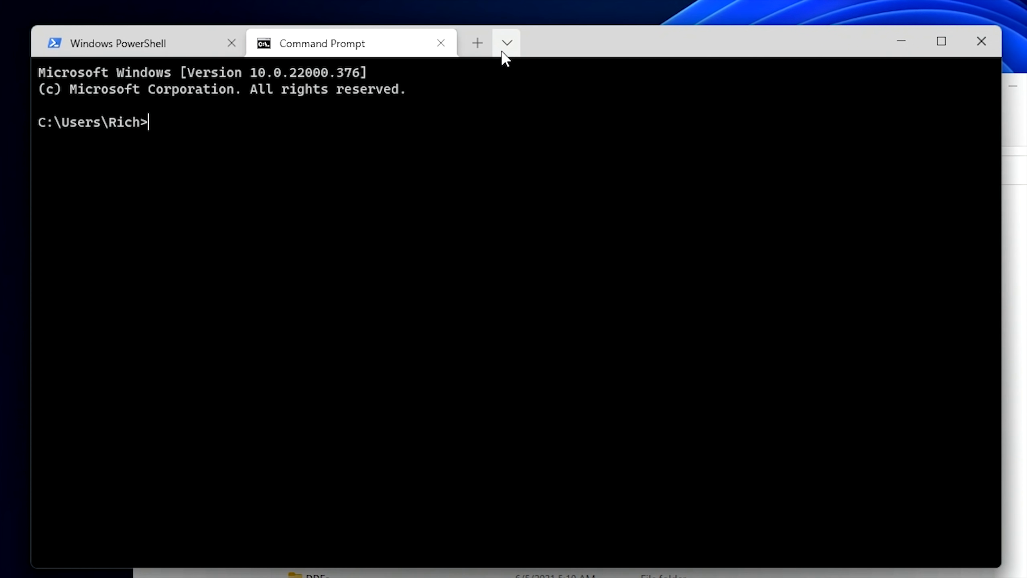
click(506, 43)
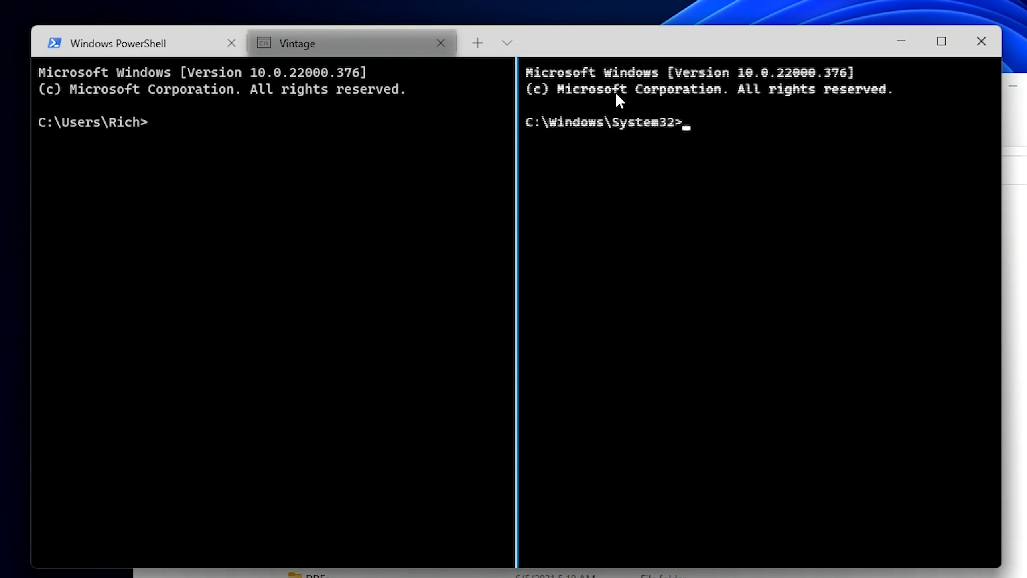
mouse_move(290, 119)
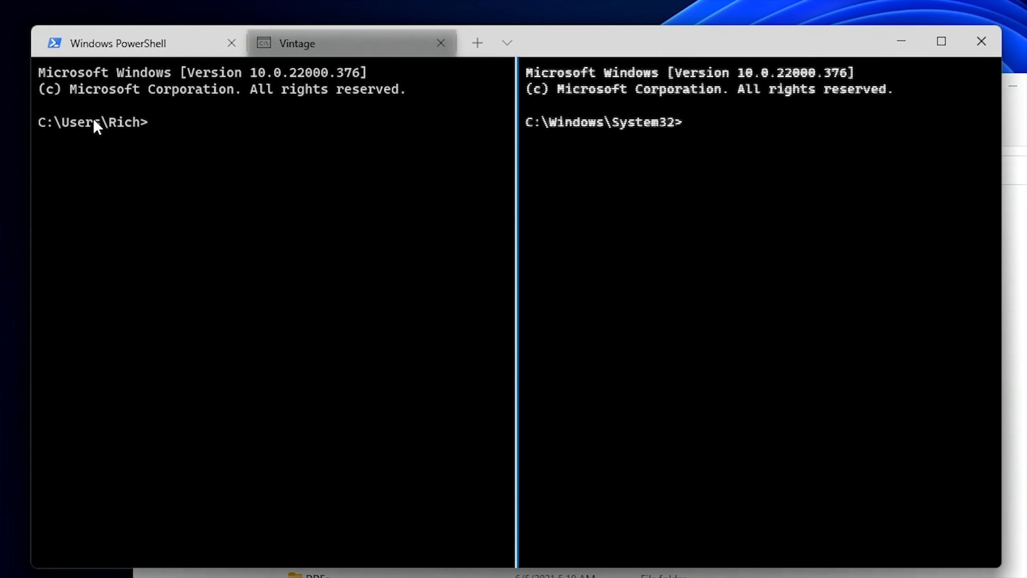
mouse_move(574, 138)
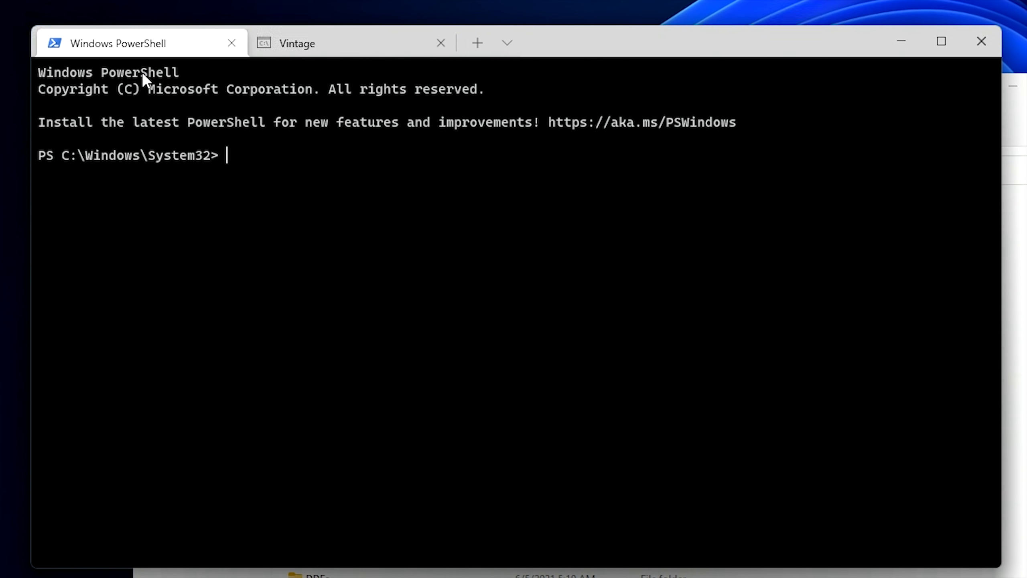
mouse_move(290, 197)
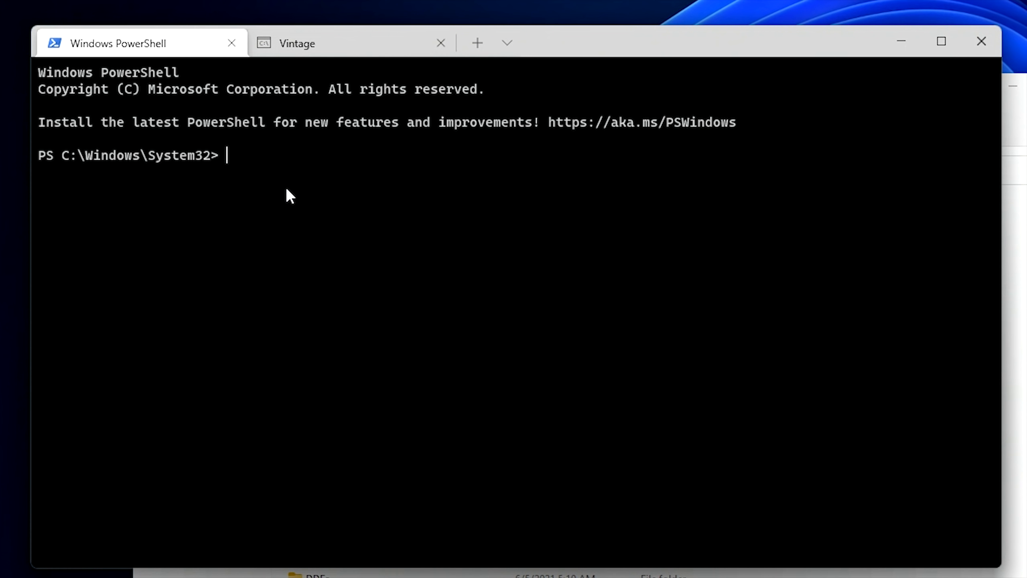
- Enter 'wsl --install' at the PowerShell prompt without running it
text(wsl)
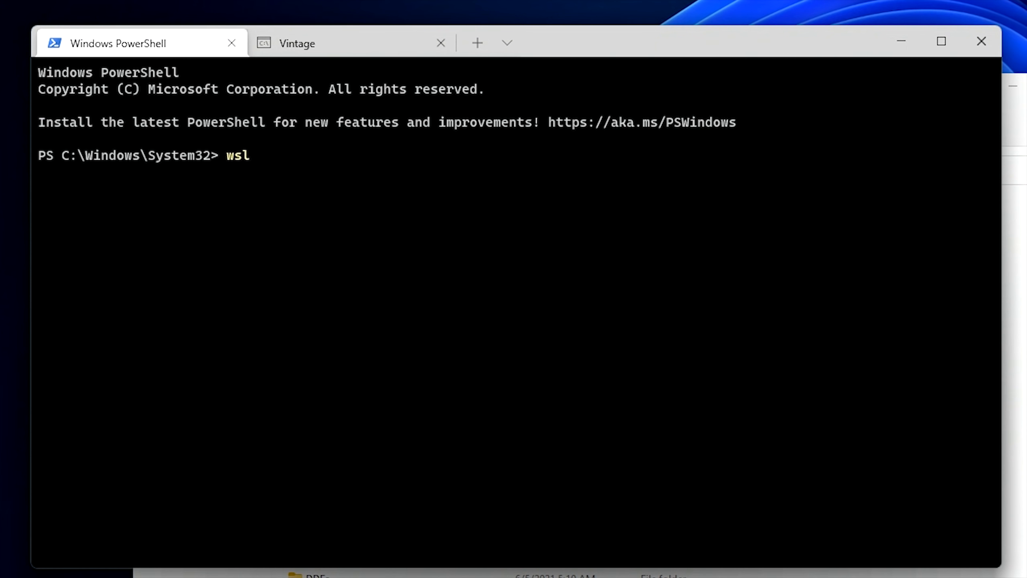
text(--ins)
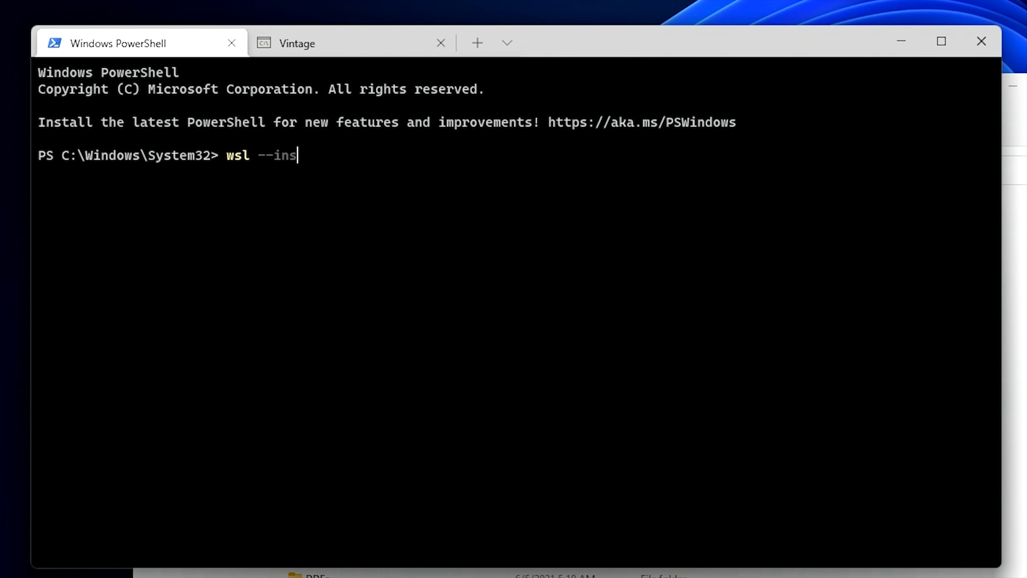
text(tall)
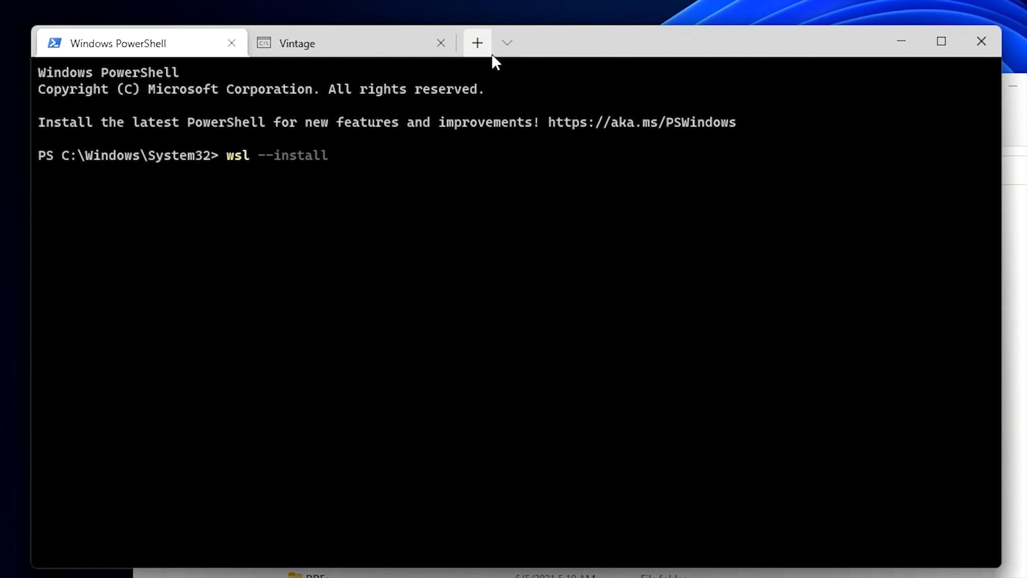
- Start an Ubuntu tab and list the contents of /mnt/c/Users/Rich
click(507, 42)
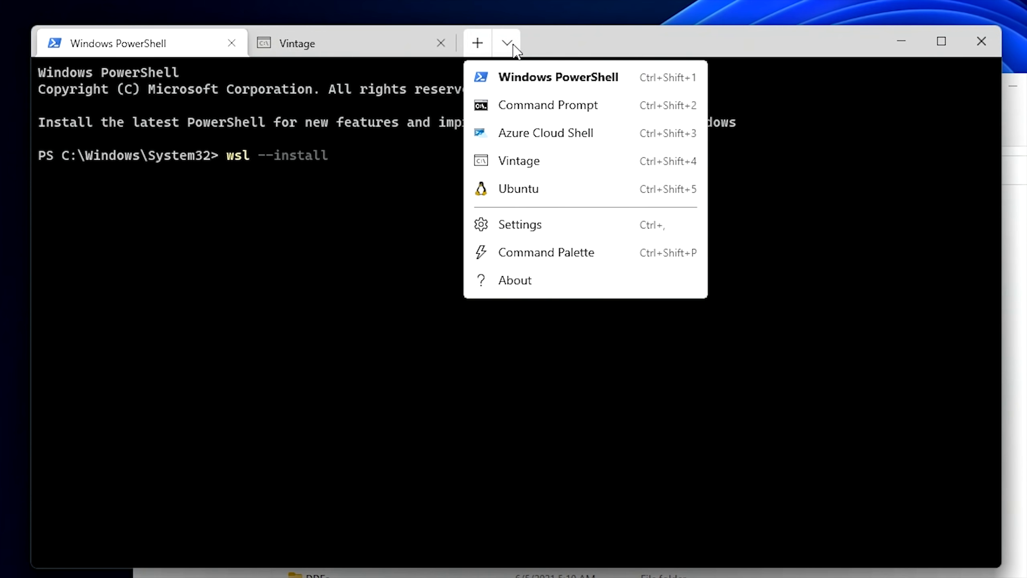
click(517, 188)
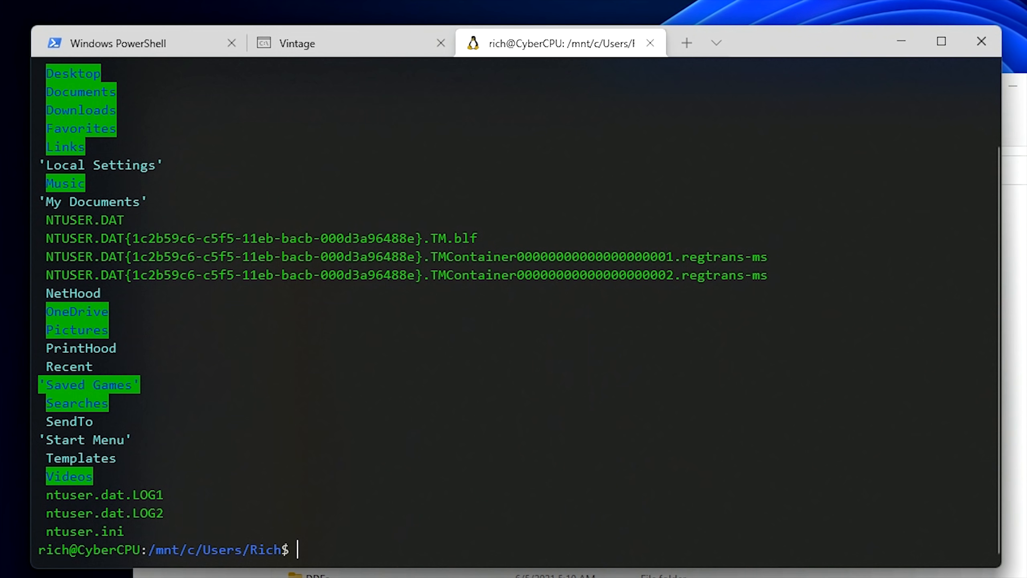
- Run top to view Linux processes and memory, then quit back to bash
text(top)
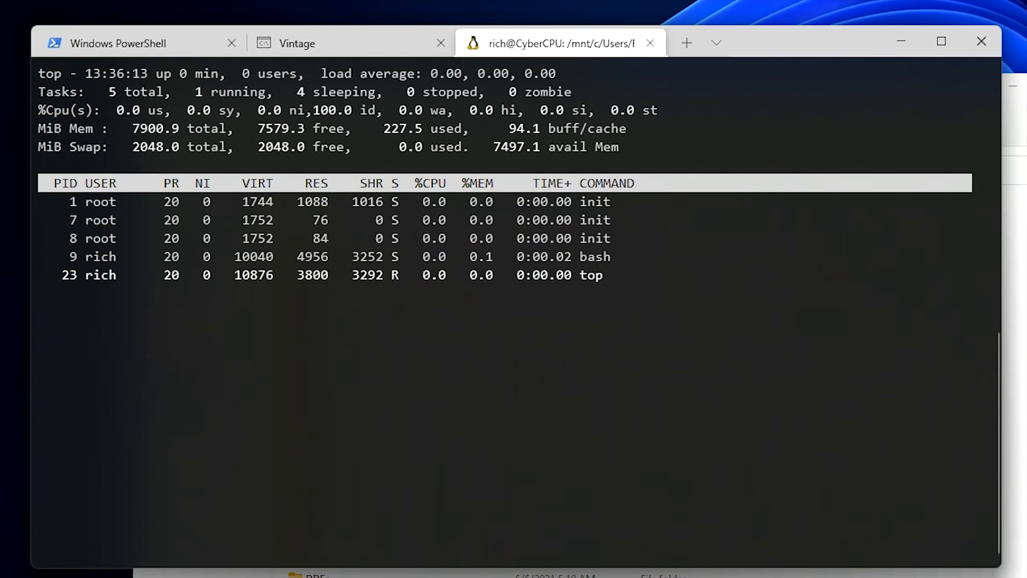
key(q)
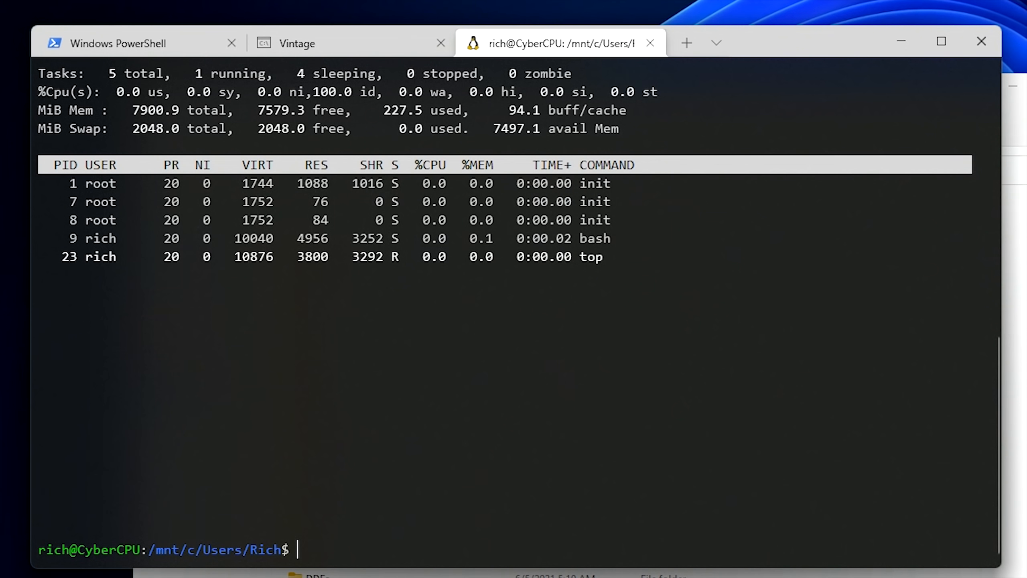
- Install mpv in Ubuntu with 'sudo apt install mpv'
text(sudo)
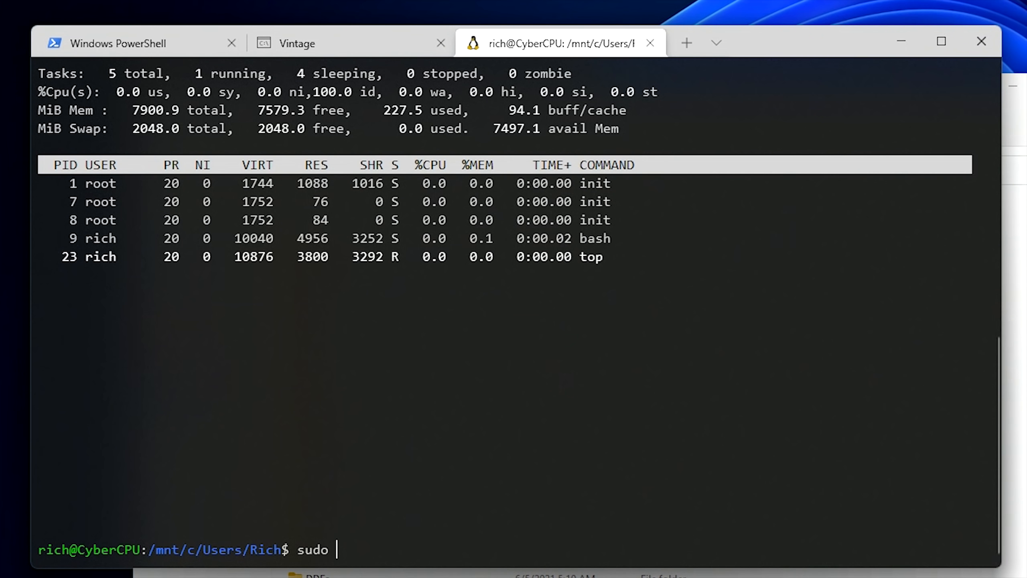
text(apt)
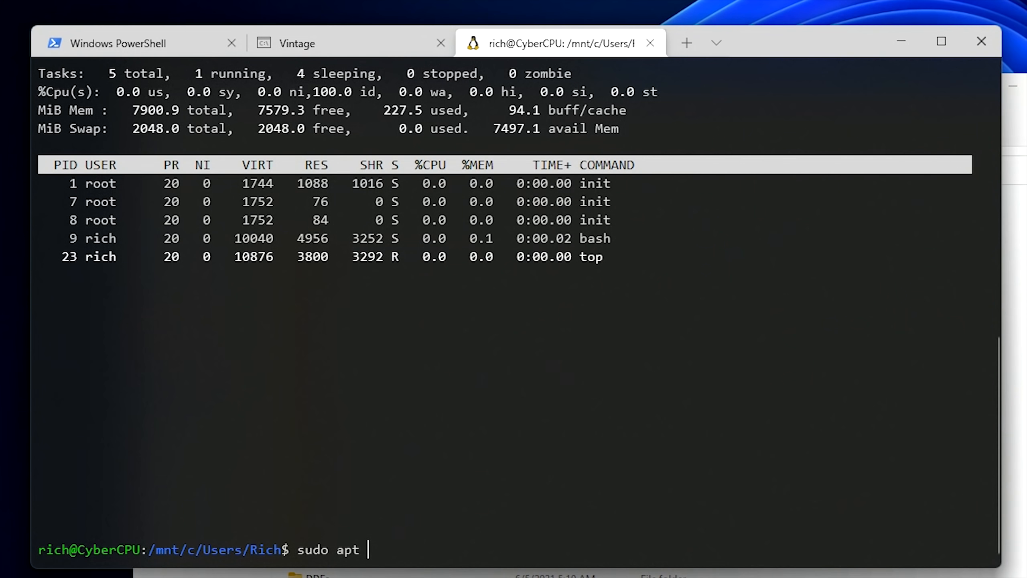
text(install)
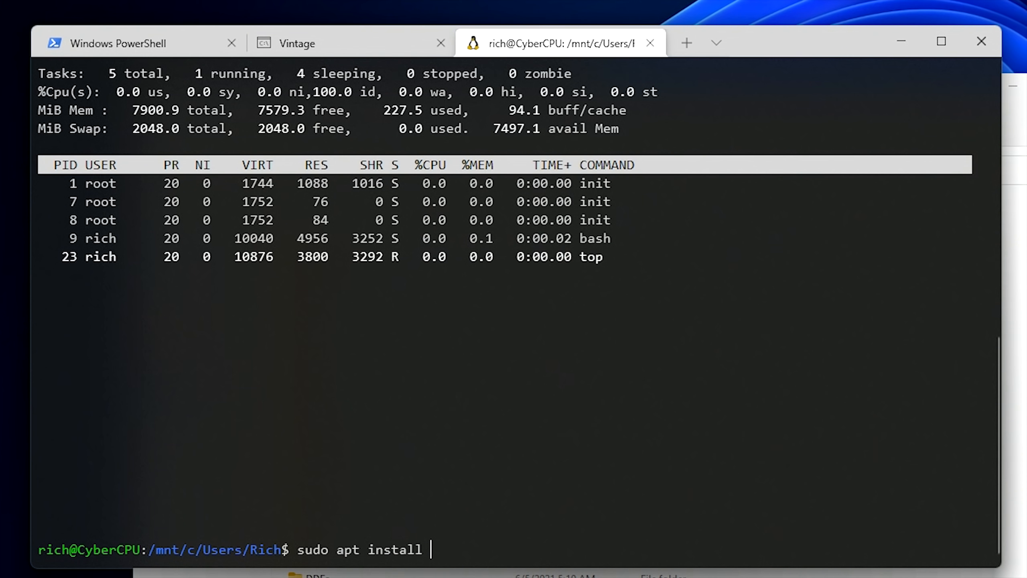
text(mpv)
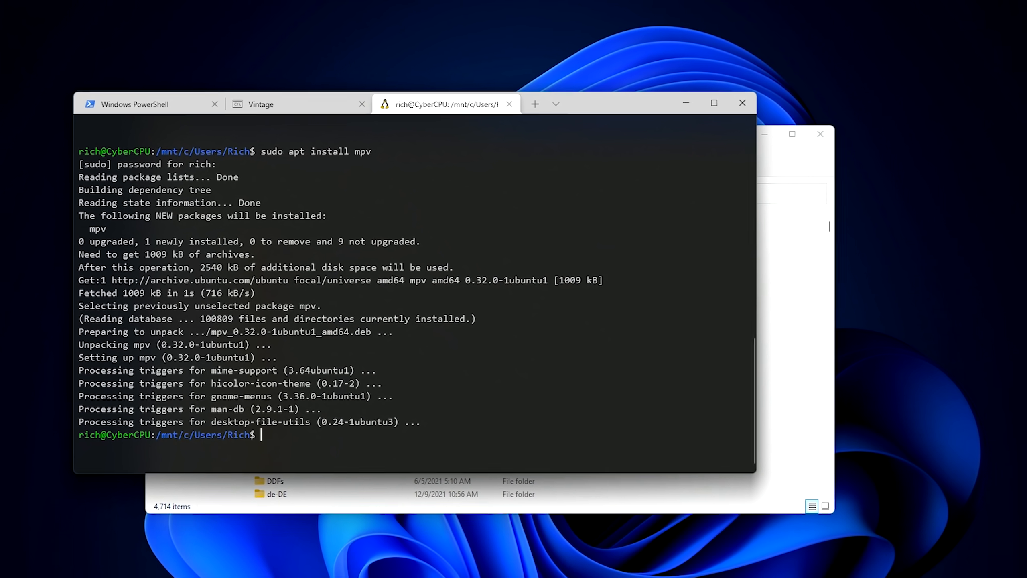
- Play /mnt/c/Users/Rich/Documents/video.mp4 with mpv, then quit playback
text(mpv /mnt/c/Users/Rich/Documents/video.mp4)
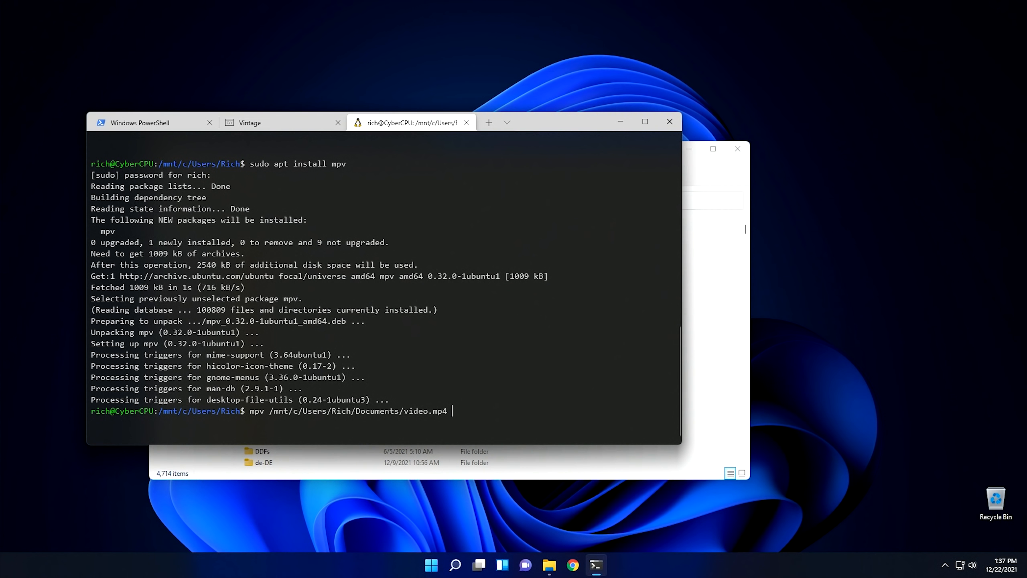
key(Return)
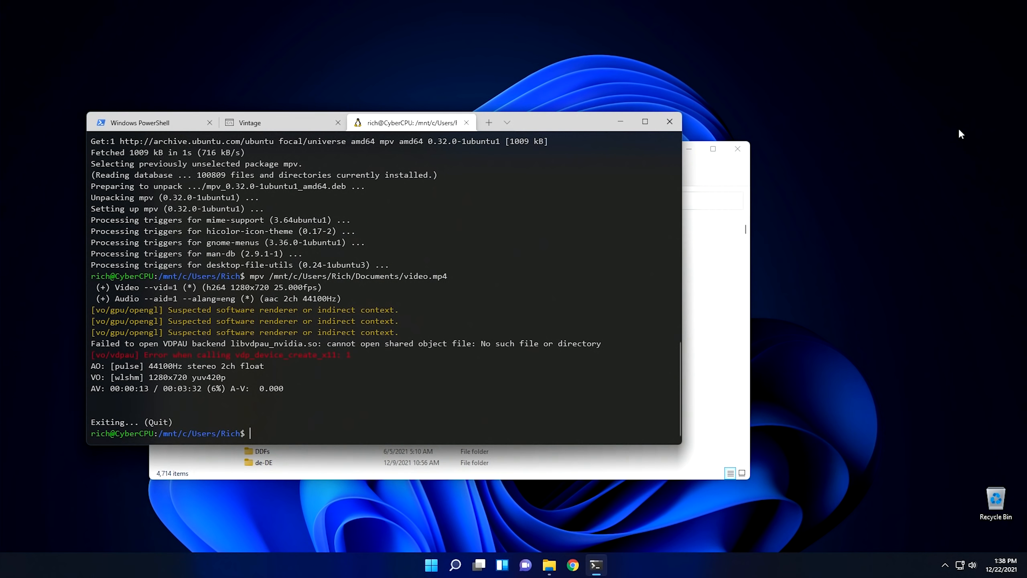
mouse_move(389, 362)
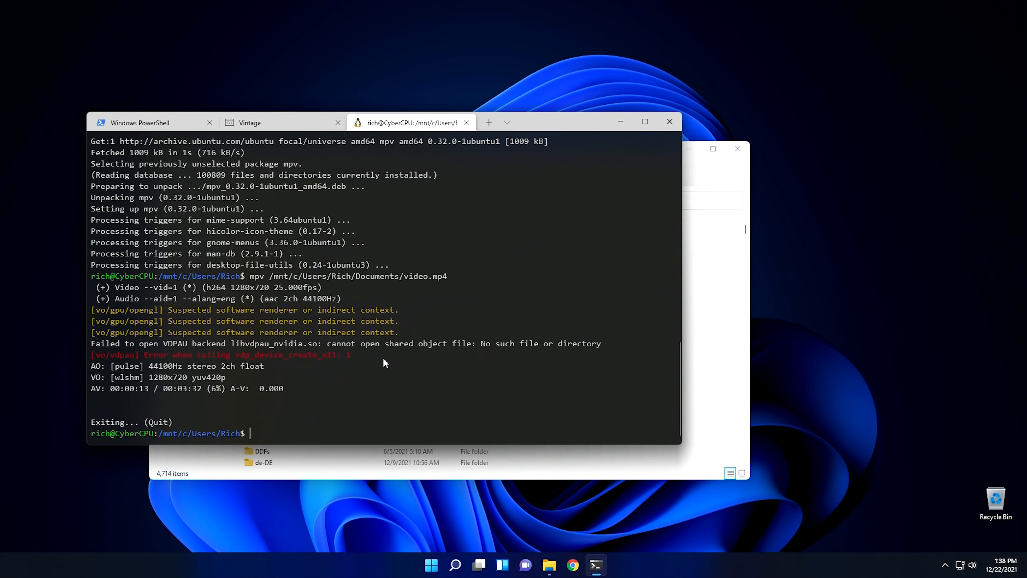
- Launch the BlockOut II Linux app from the Start menu
click(431, 565)
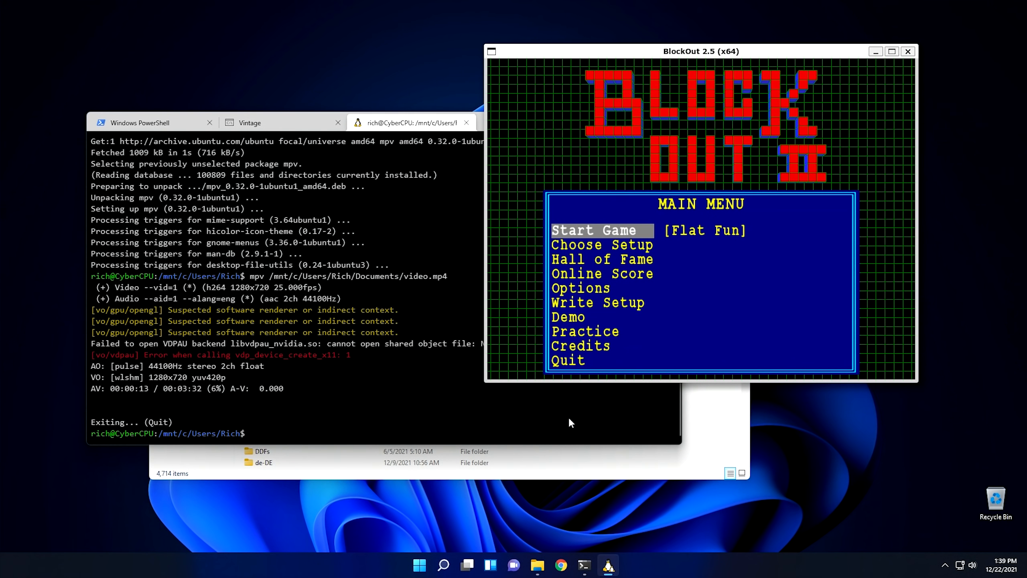
- Start a BlockOut II game, play to score 91, and move the window lower
click(596, 229)
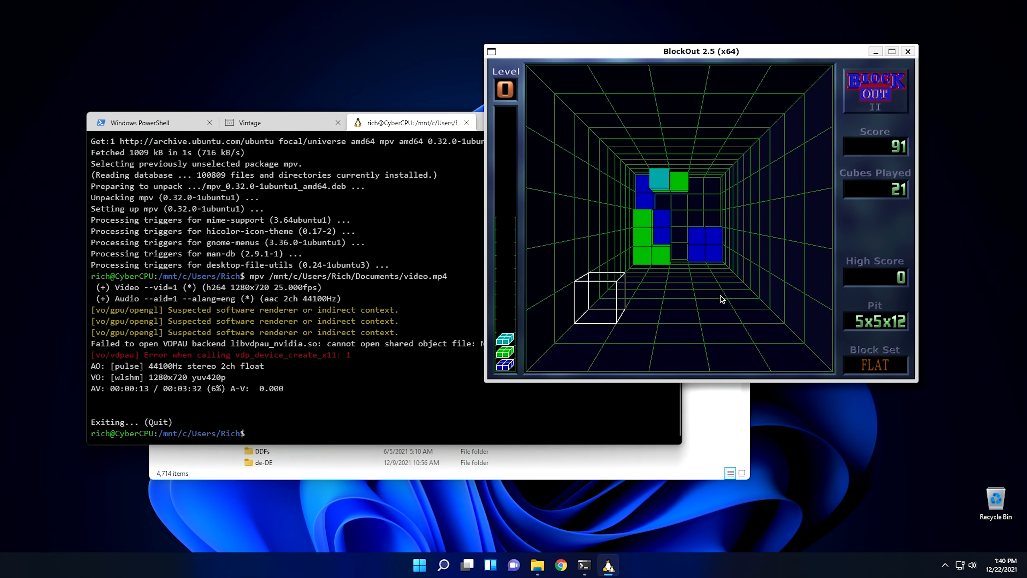
drag(699, 51, 595, 123)
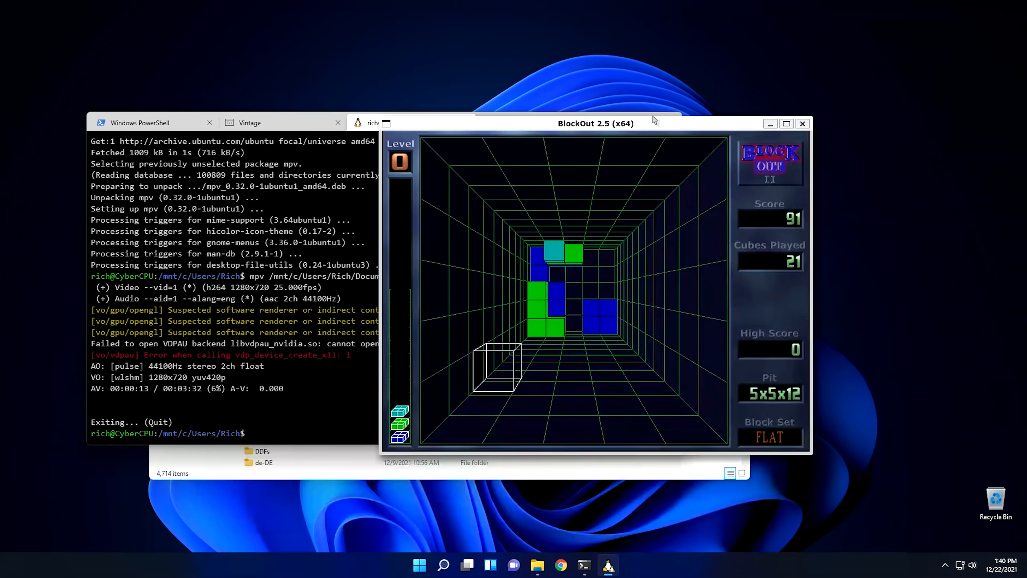